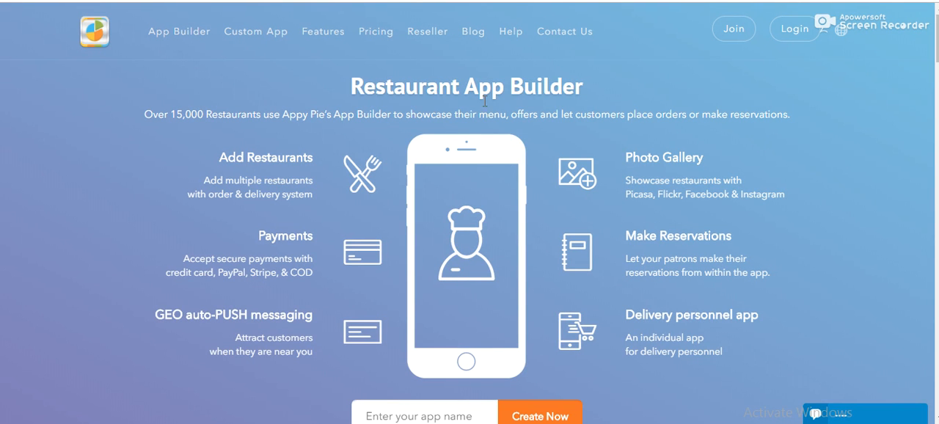
mouse_move(698, 179)
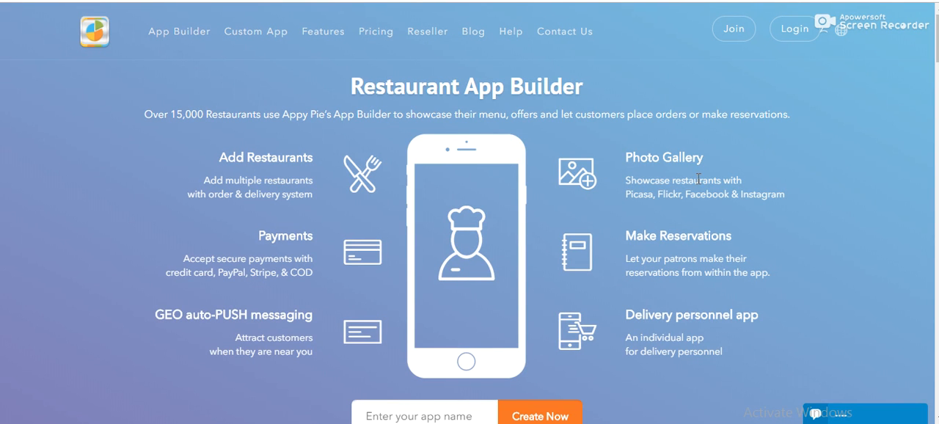
mouse_move(71, 90)
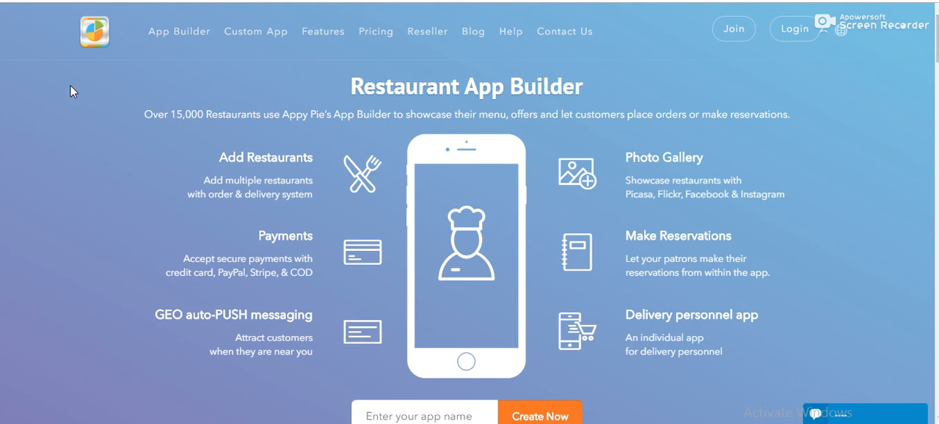
mouse_move(188, 147)
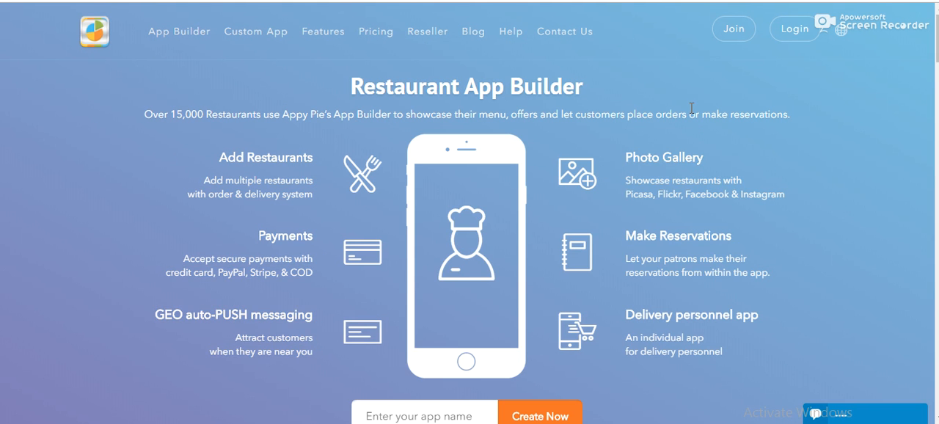
mouse_move(193, 161)
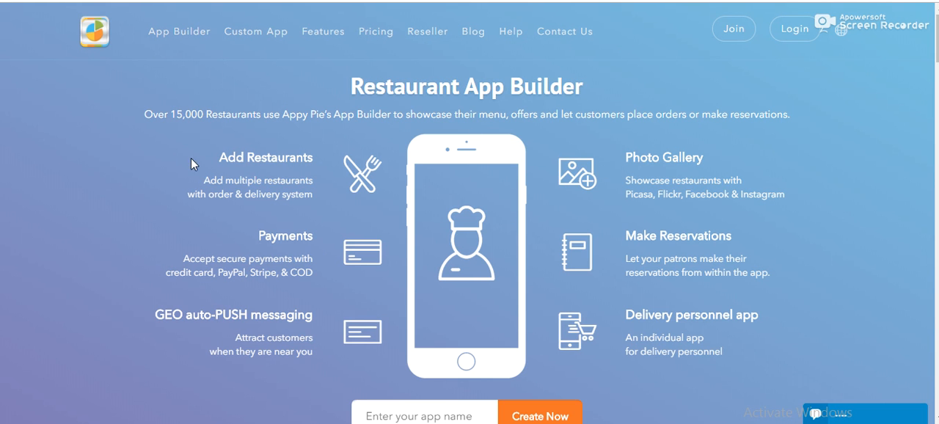
mouse_move(681, 94)
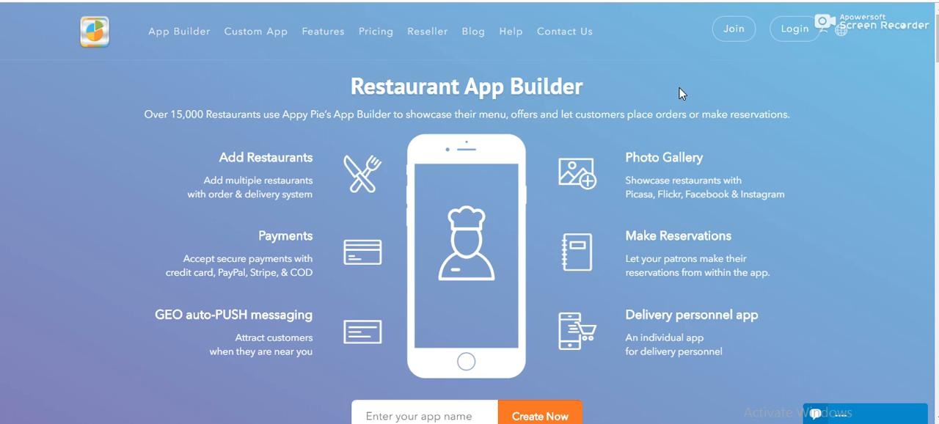
mouse_move(331, 94)
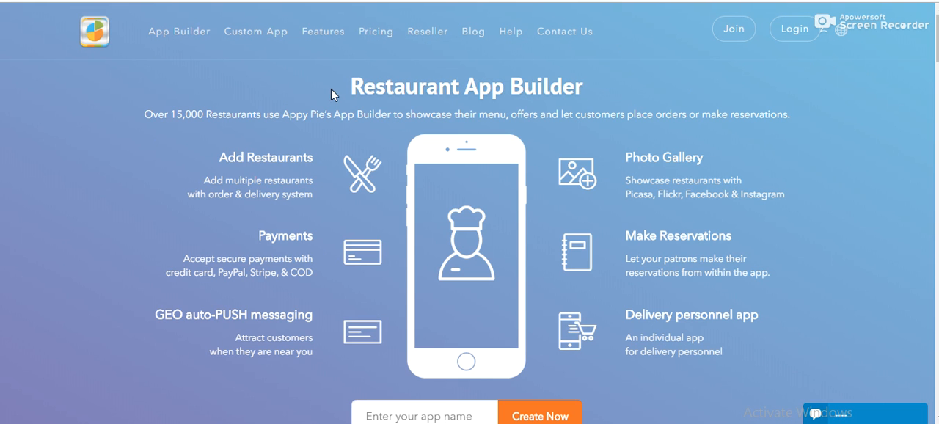
mouse_move(322, 88)
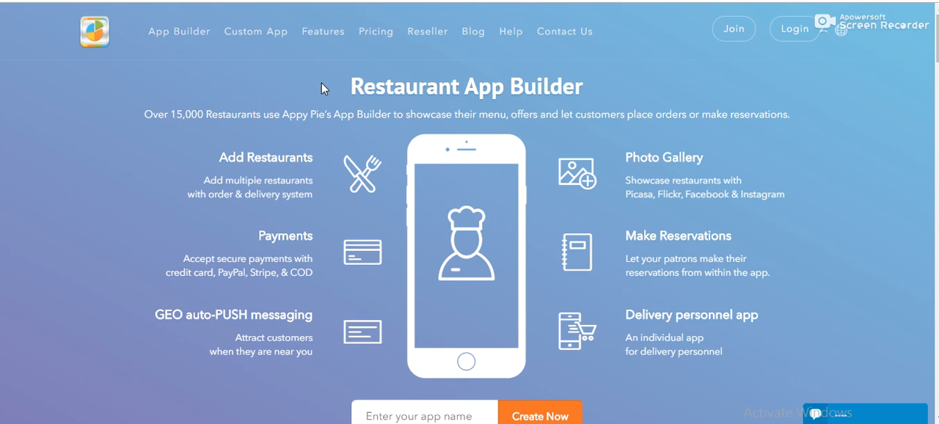
mouse_move(341, 70)
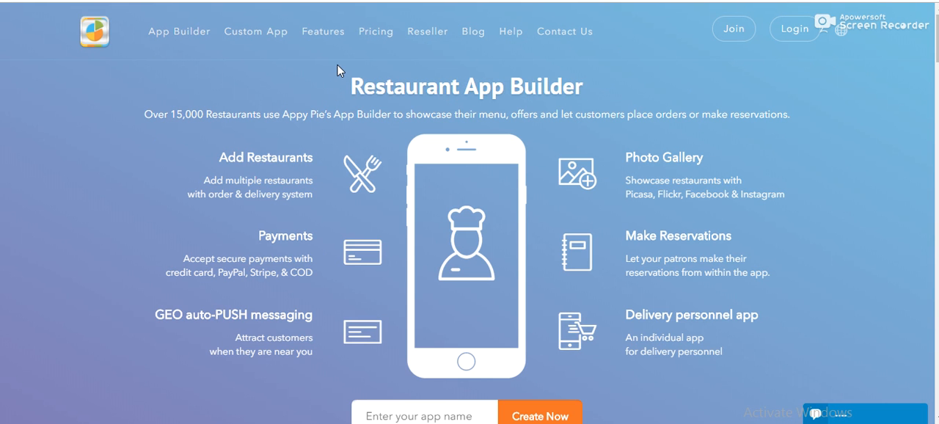
- Highlight and clear the Photo Gallery and Delivery personnel feature descriptions while reading them
key(ctrl+a)
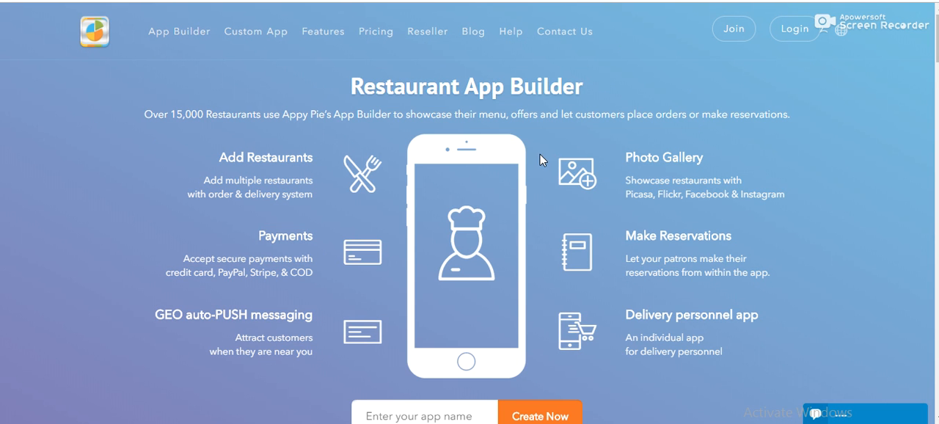
mouse_move(388, 246)
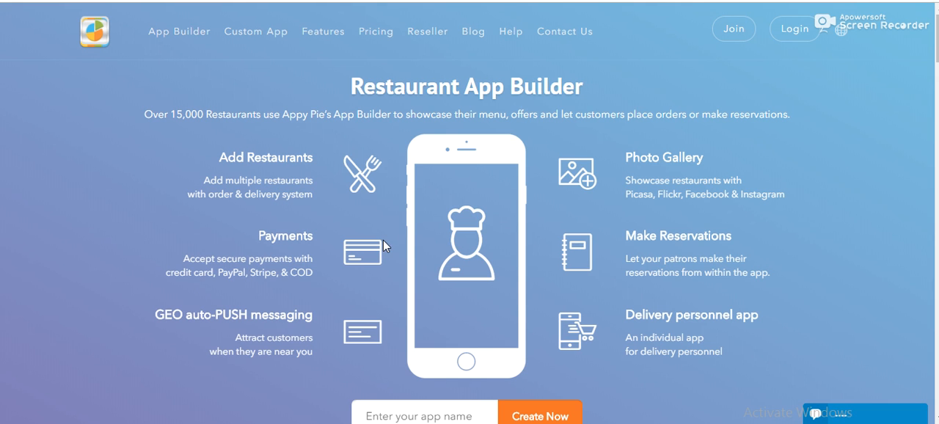
mouse_move(272, 142)
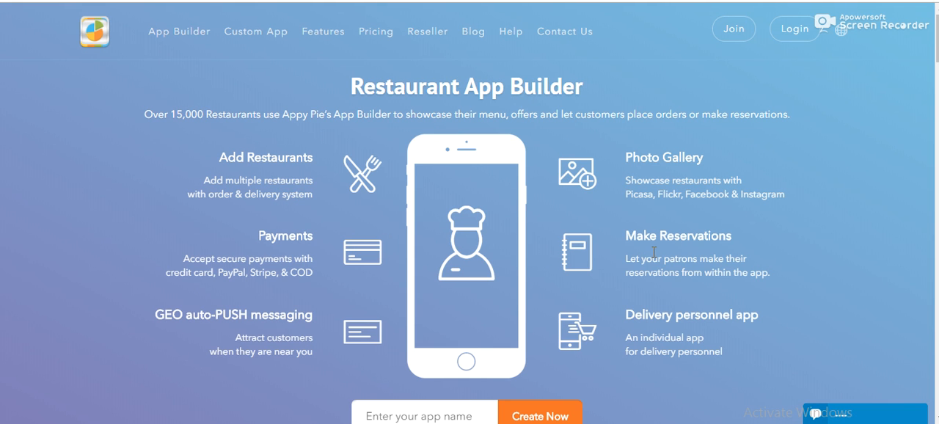
mouse_move(202, 158)
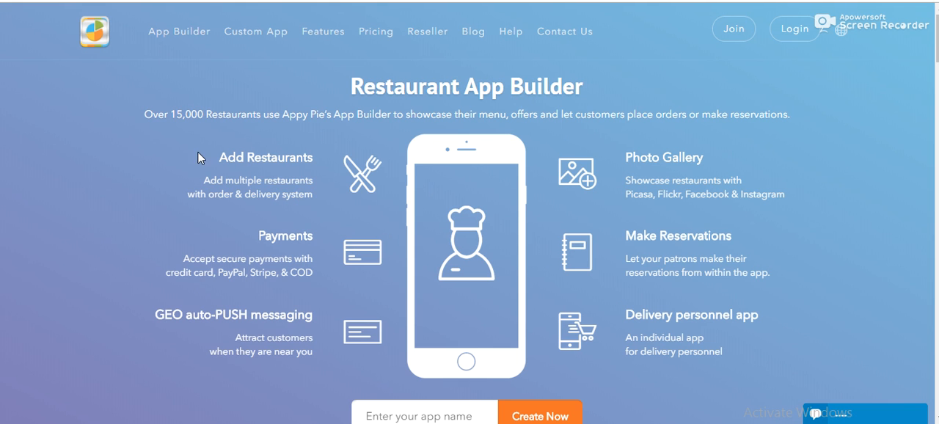
mouse_move(237, 220)
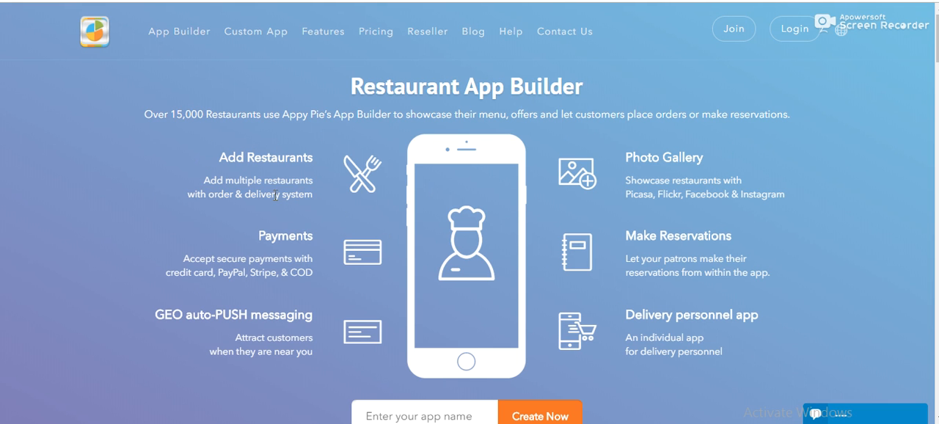
mouse_move(395, 142)
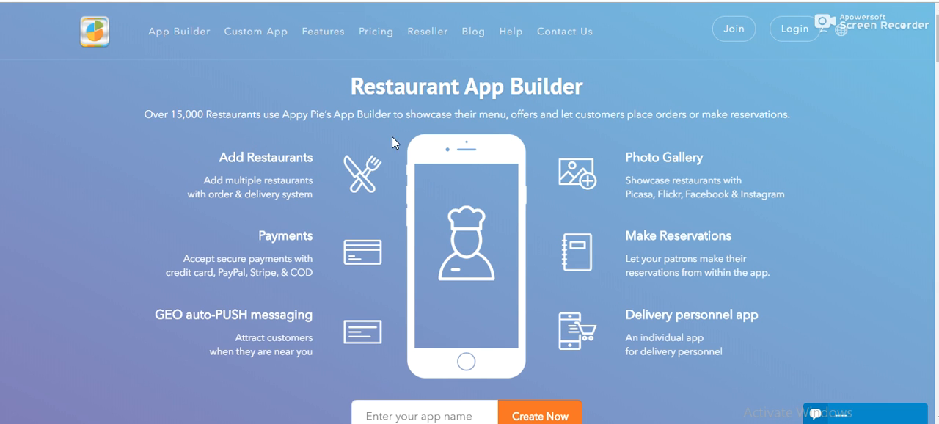
mouse_move(563, 244)
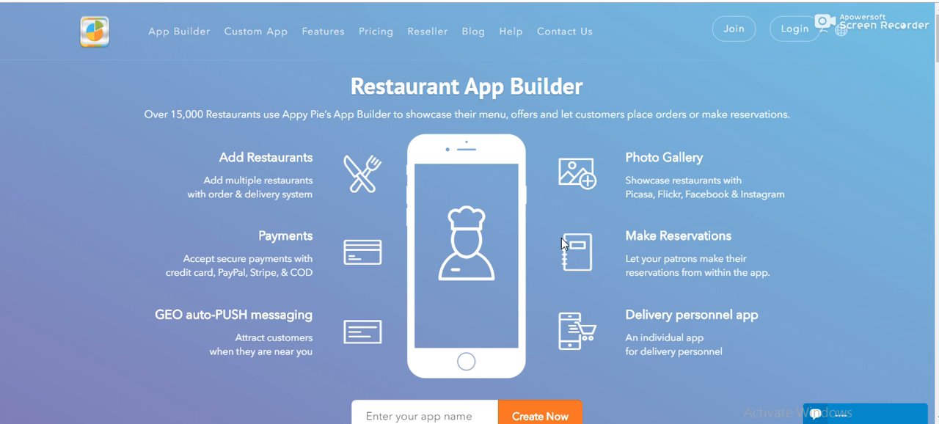
mouse_move(472, 168)
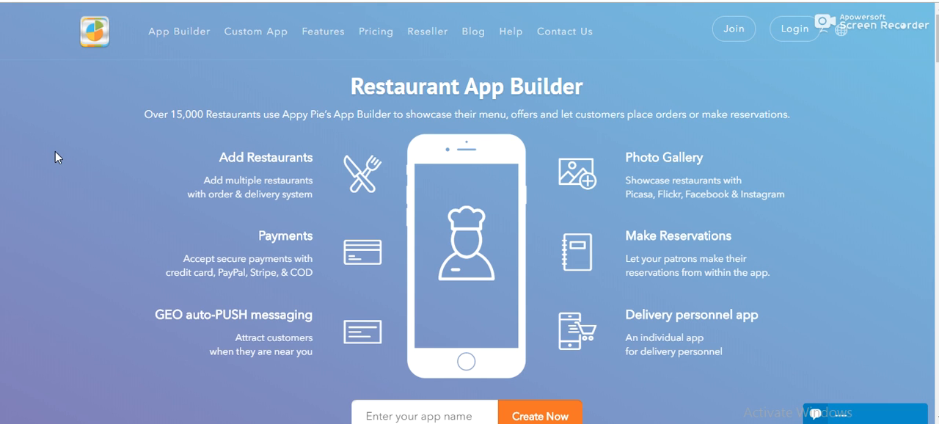
mouse_move(349, 167)
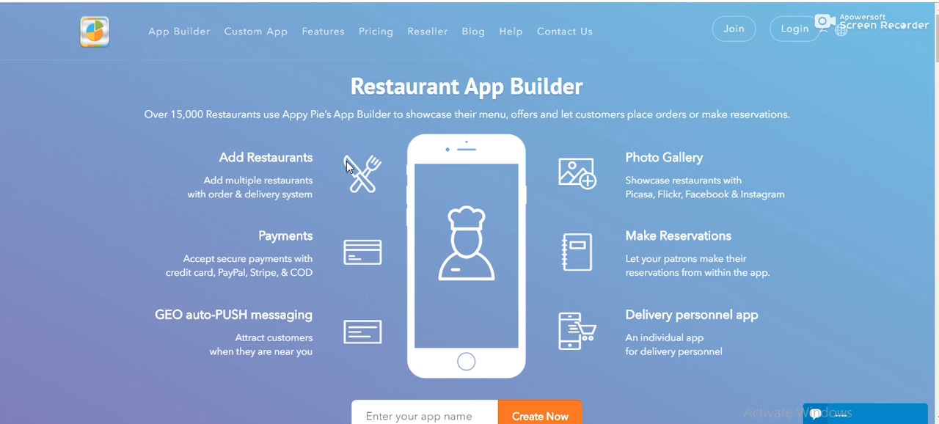
mouse_move(287, 229)
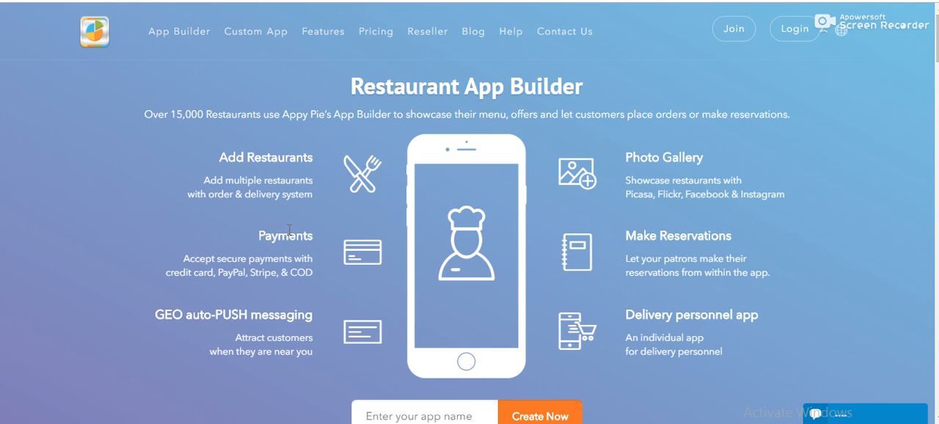
mouse_move(317, 301)
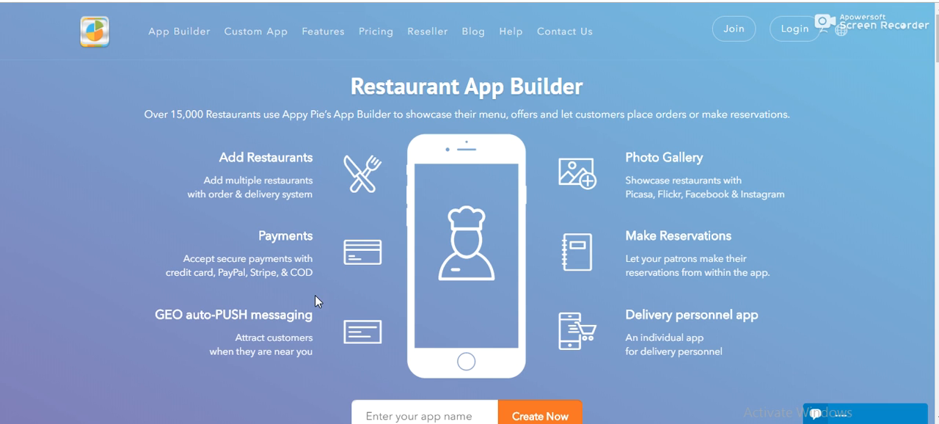
mouse_move(164, 292)
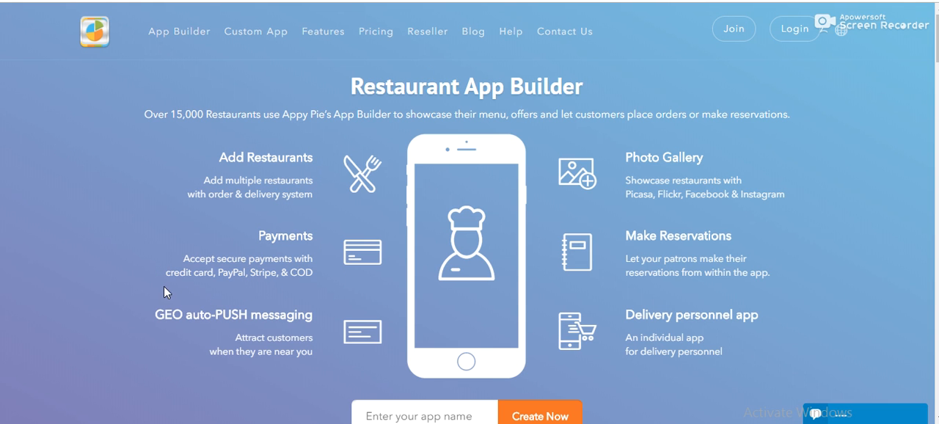
mouse_move(174, 271)
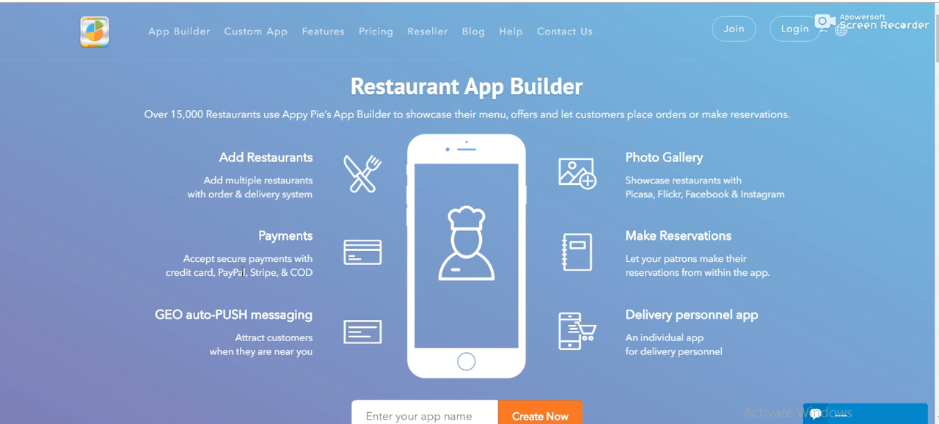
mouse_move(149, 314)
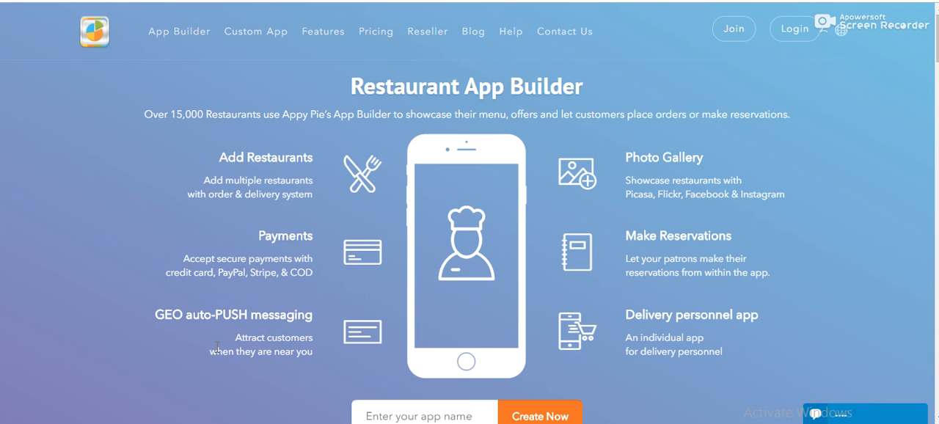
mouse_move(470, 220)
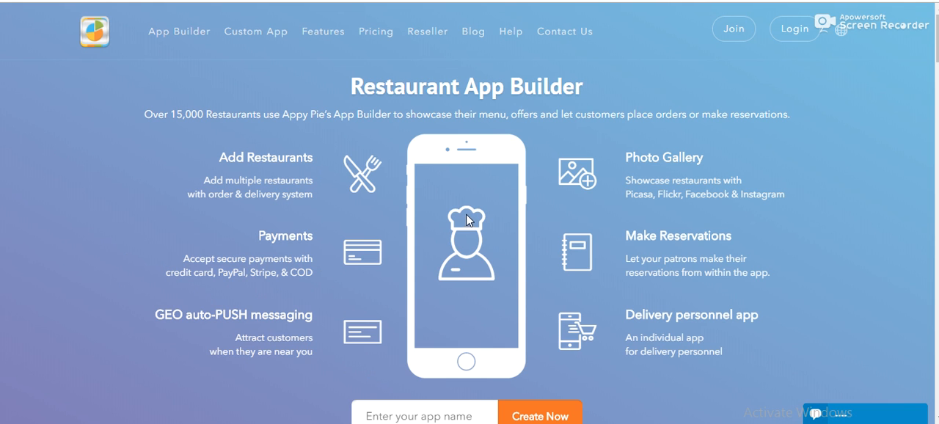
mouse_move(277, 310)
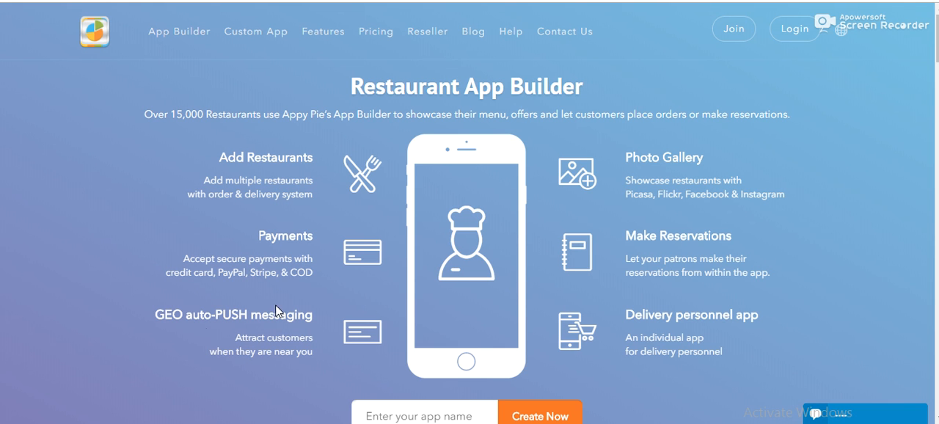
mouse_move(252, 320)
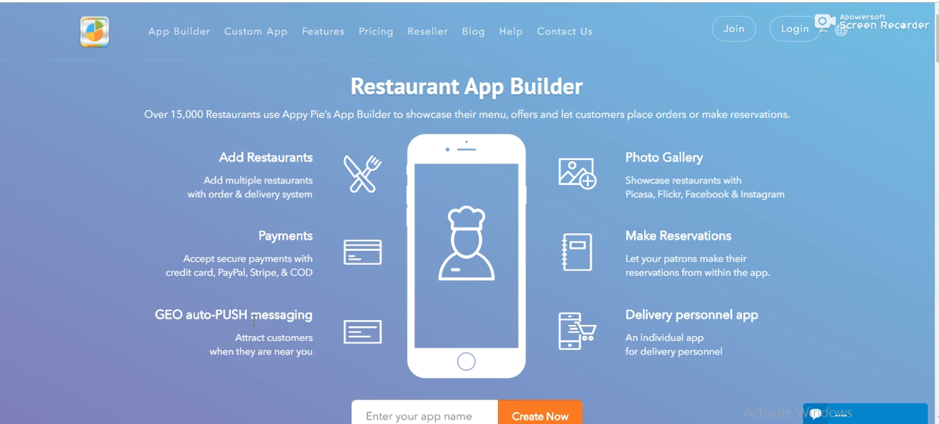
mouse_move(346, 364)
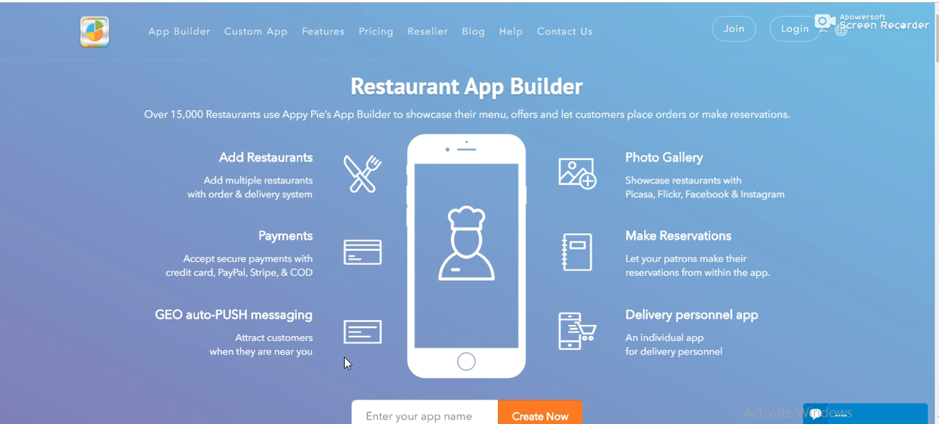
mouse_move(565, 145)
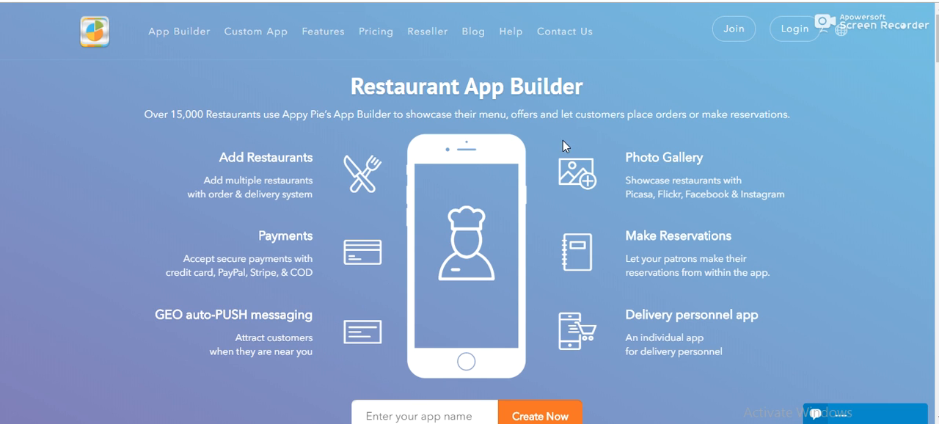
drag(625, 157, 783, 194)
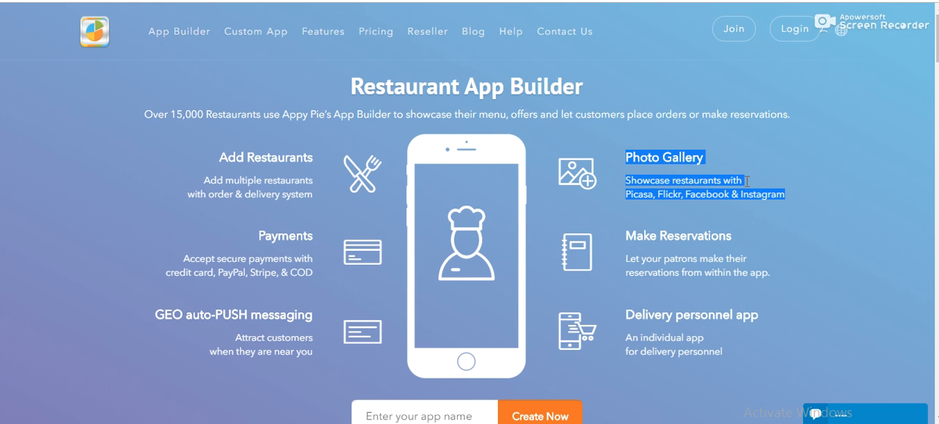
click(615, 167)
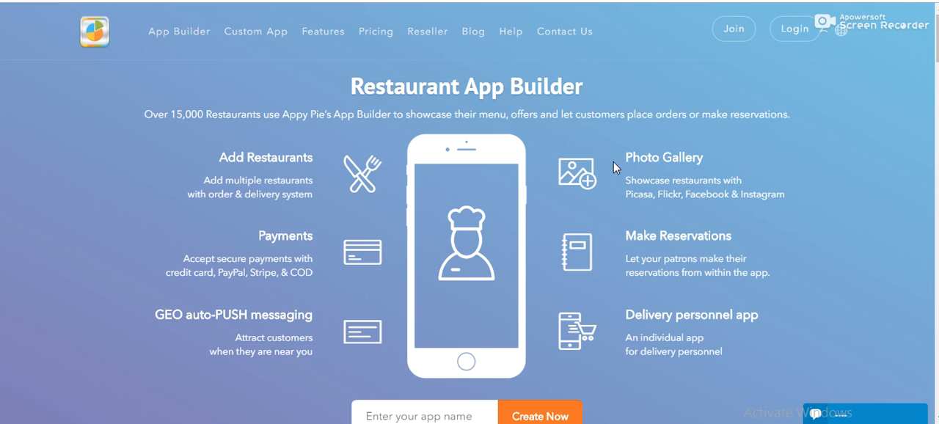
mouse_move(654, 263)
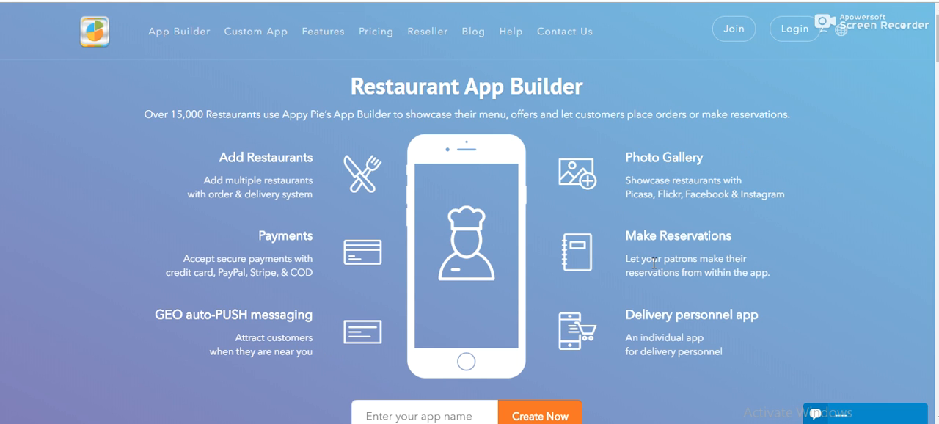
mouse_move(525, 270)
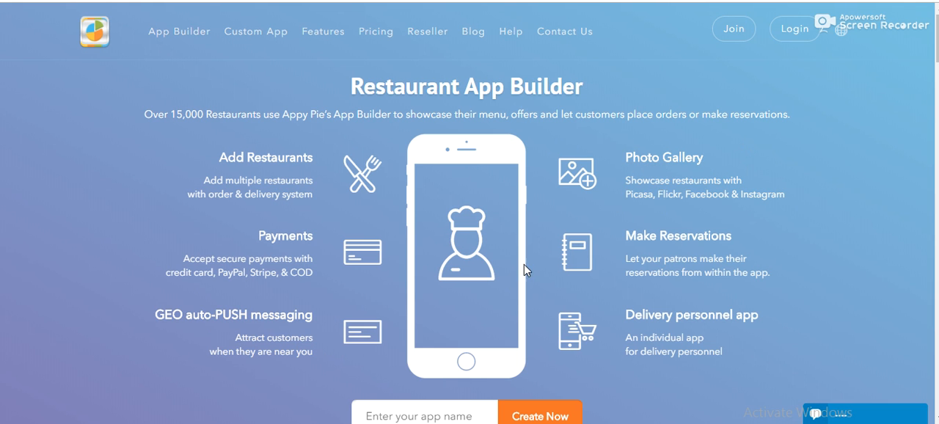
mouse_move(755, 183)
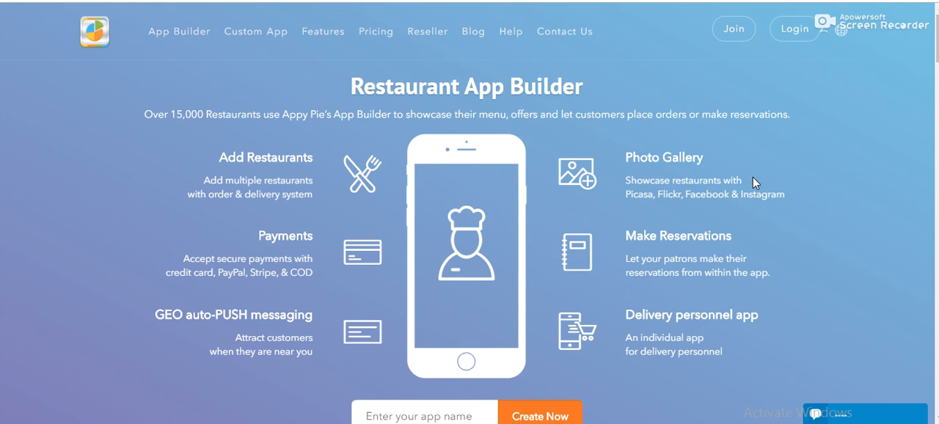
mouse_move(626, 197)
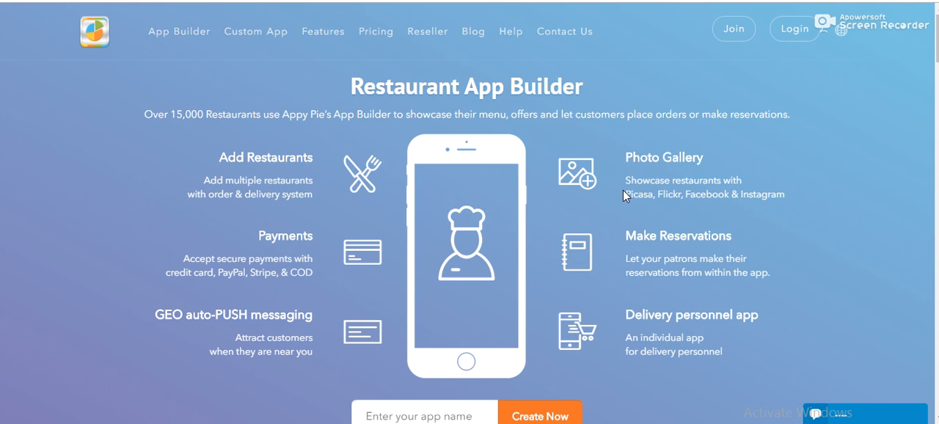
drag(628, 152, 784, 200)
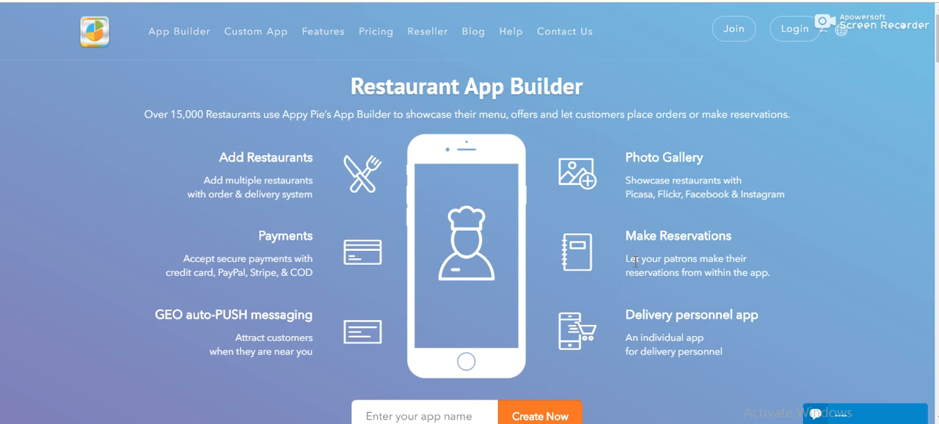
drag(625, 157, 737, 273)
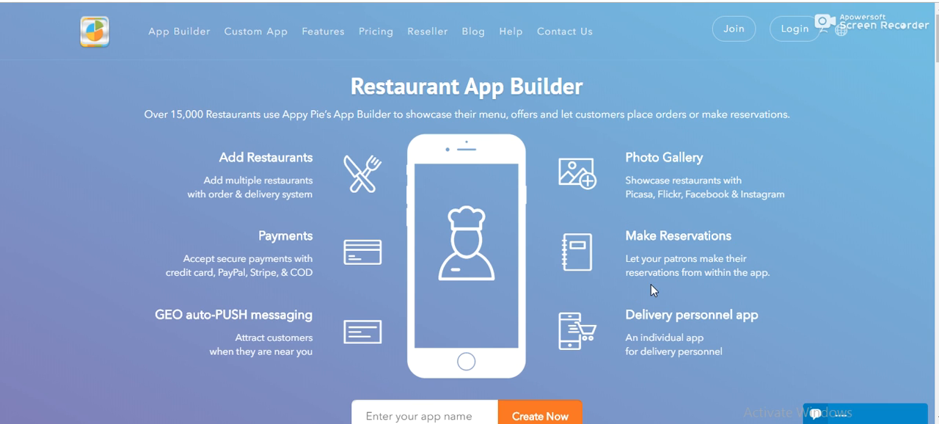
mouse_move(740, 277)
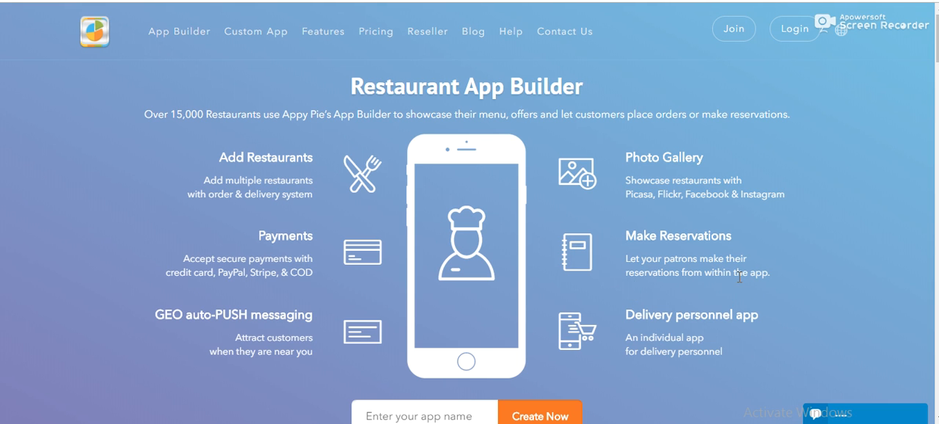
mouse_move(649, 252)
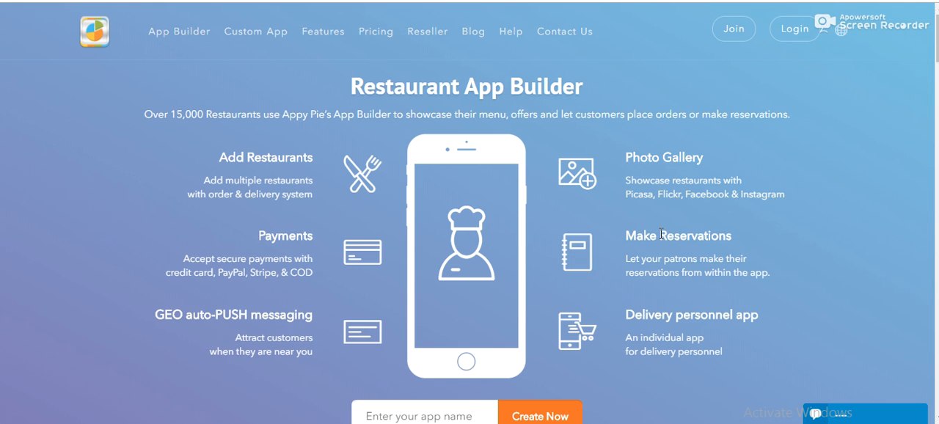
drag(625, 235, 771, 273)
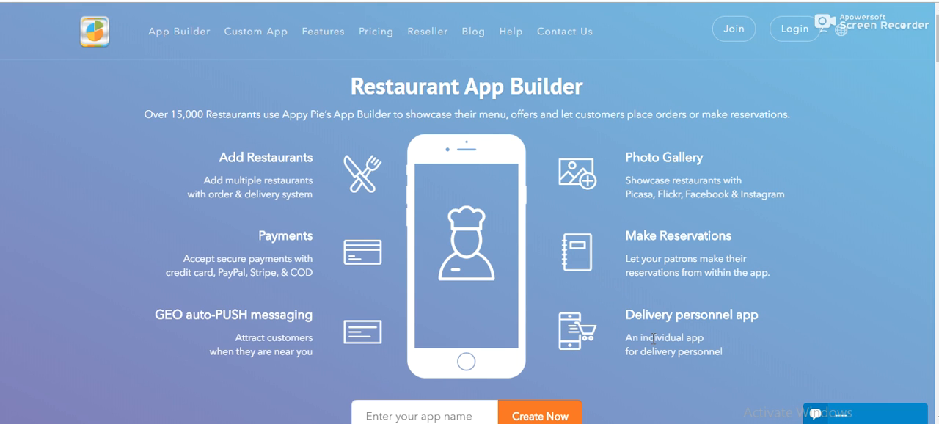
mouse_move(537, 238)
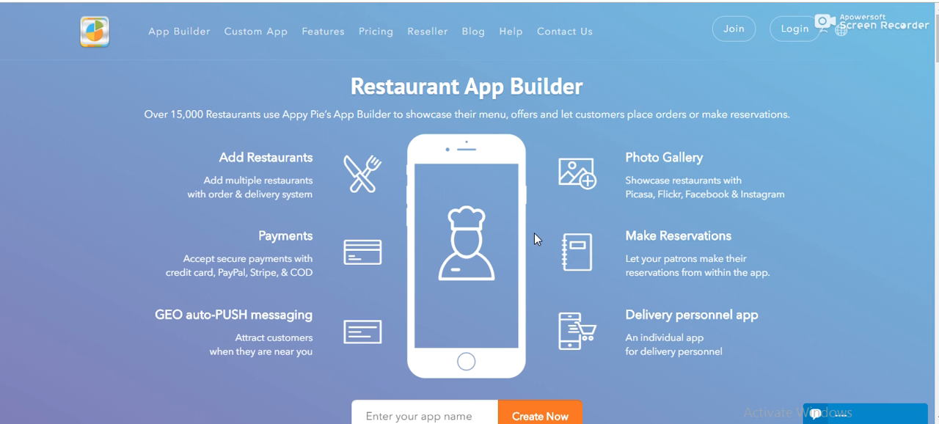
mouse_move(739, 353)
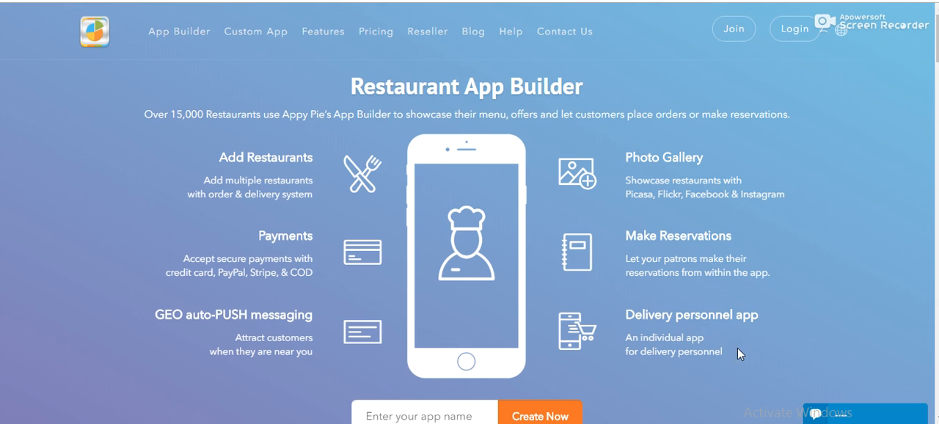
drag(625, 314, 722, 351)
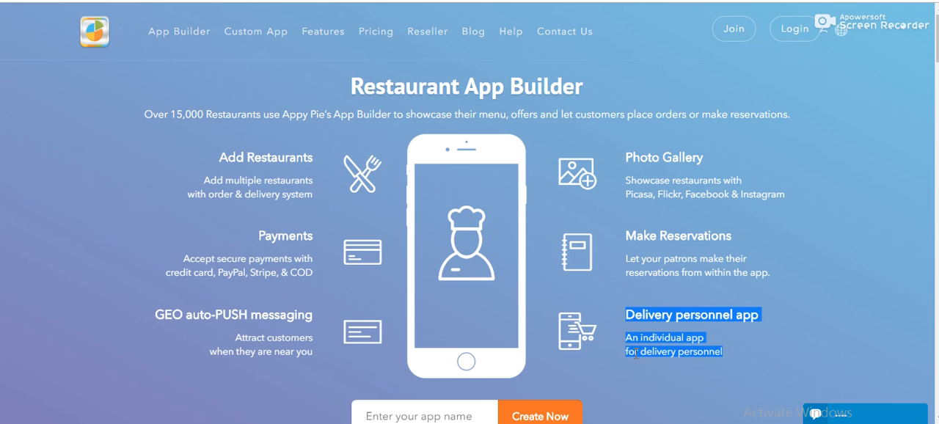
click(736, 362)
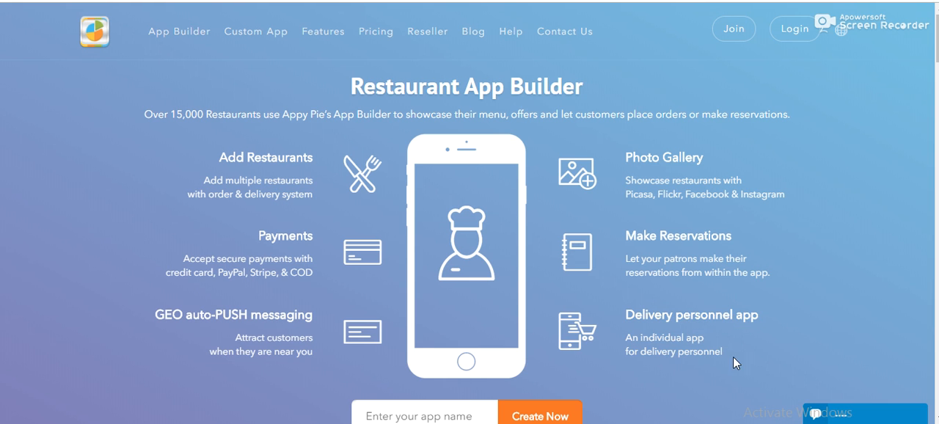
mouse_move(618, 284)
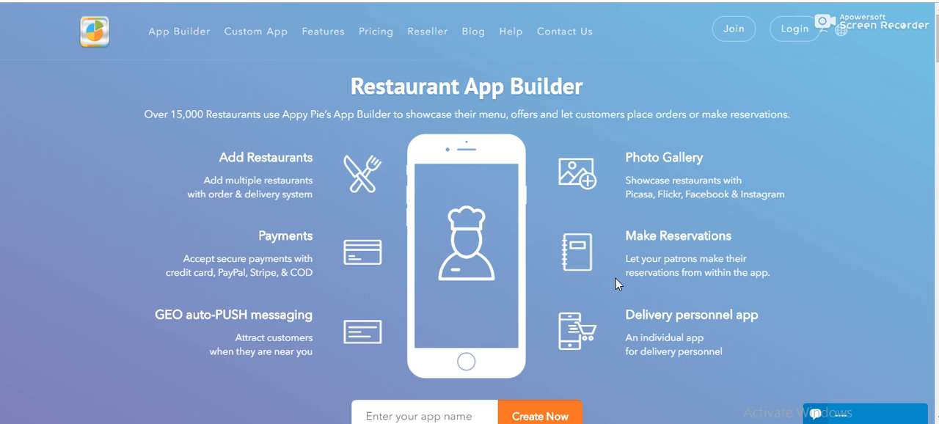
mouse_move(628, 251)
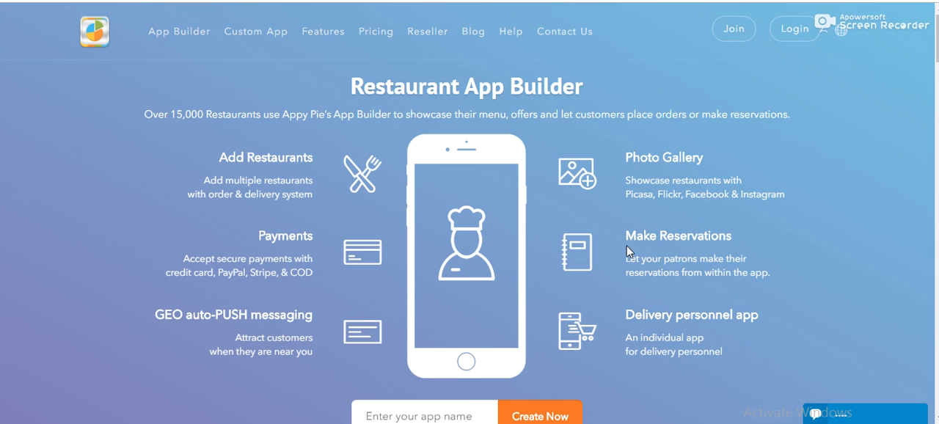
mouse_move(458, 124)
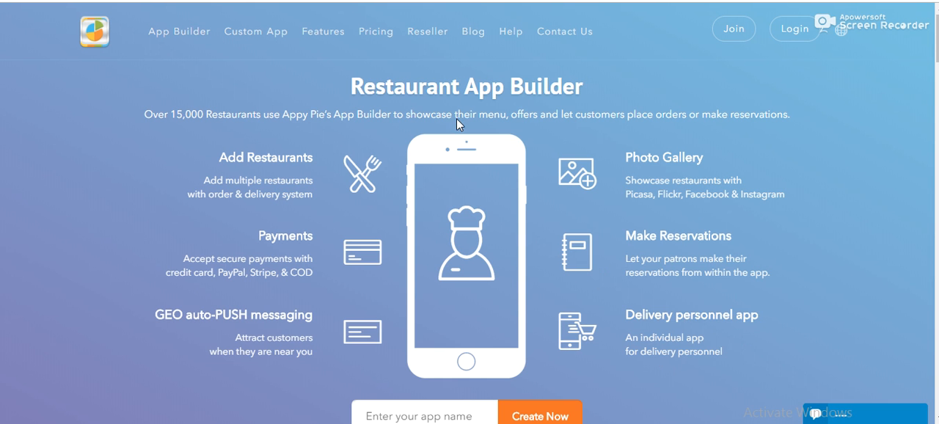
- Scroll down to the How to Make a Restaurant App in 3 Easy Steps section
scroll(down, 3)
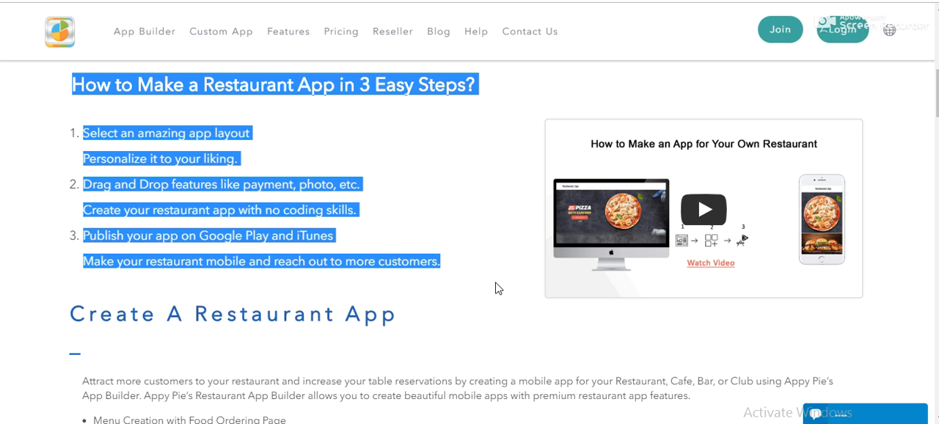
click(479, 135)
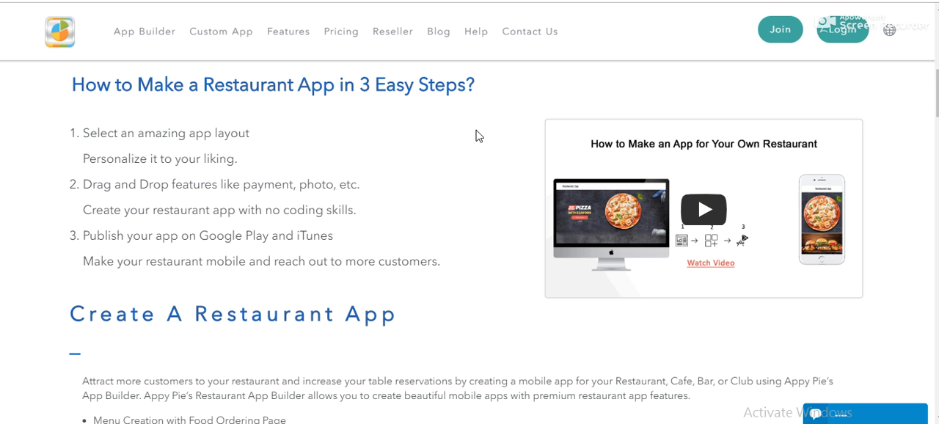
mouse_move(352, 173)
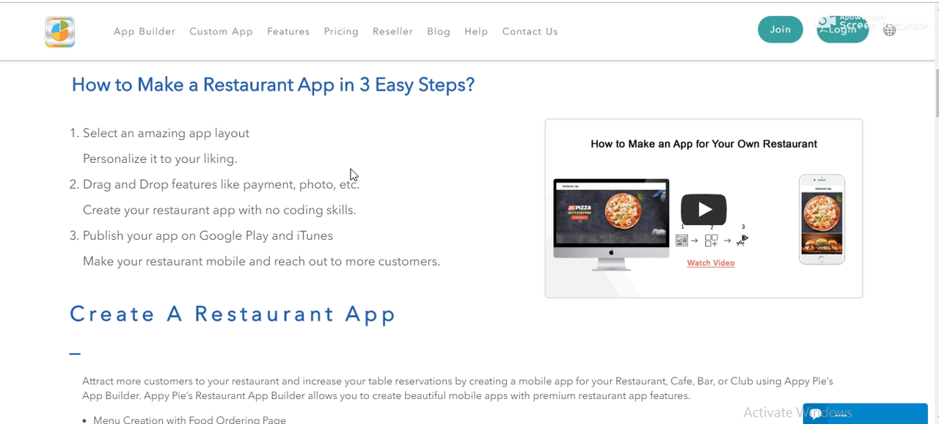
mouse_move(399, 266)
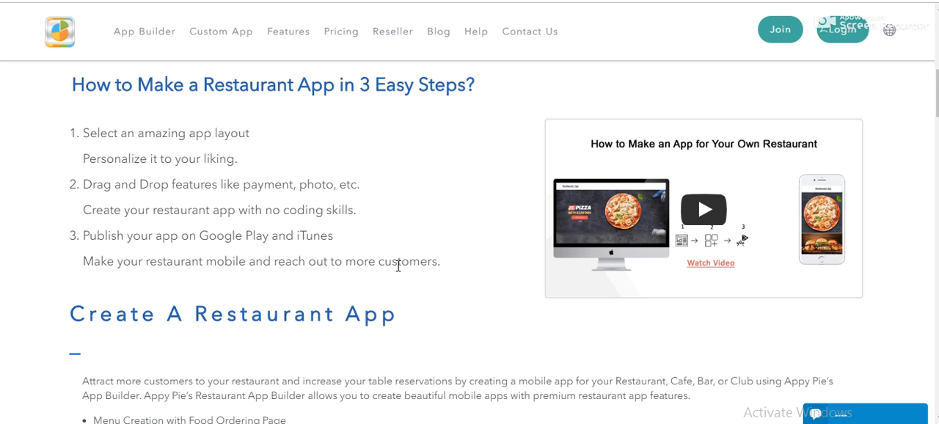
mouse_move(200, 84)
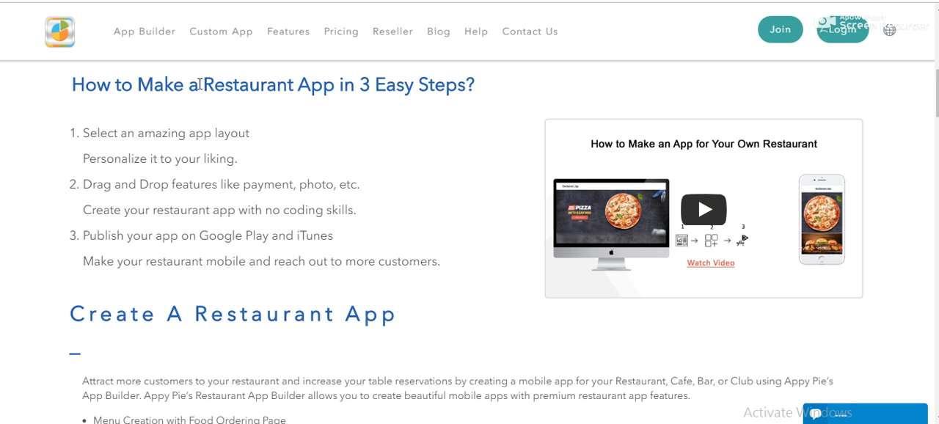
drag(202, 85, 475, 85)
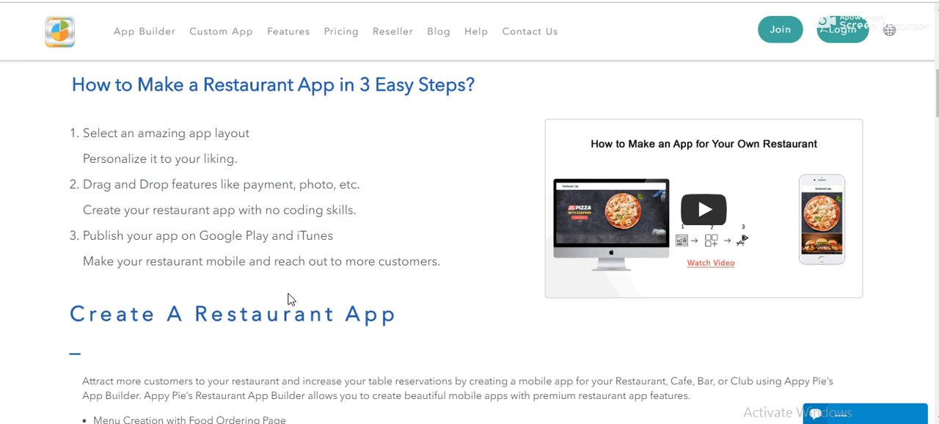
mouse_move(146, 232)
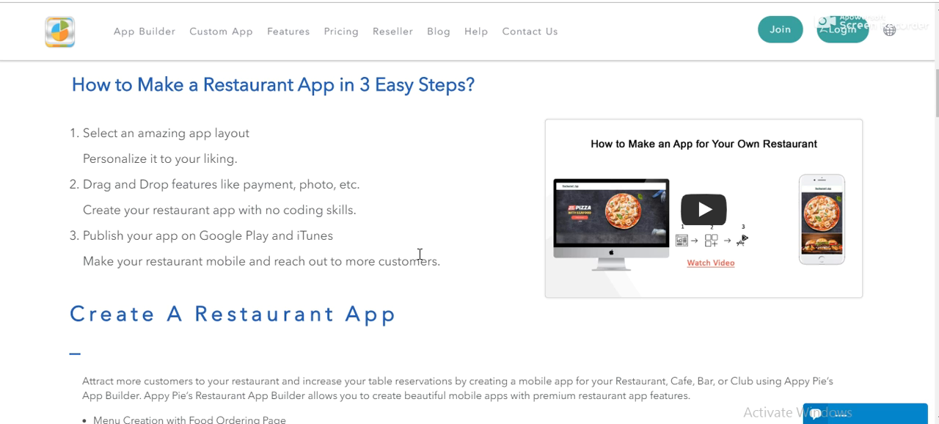
scroll(down, 3)
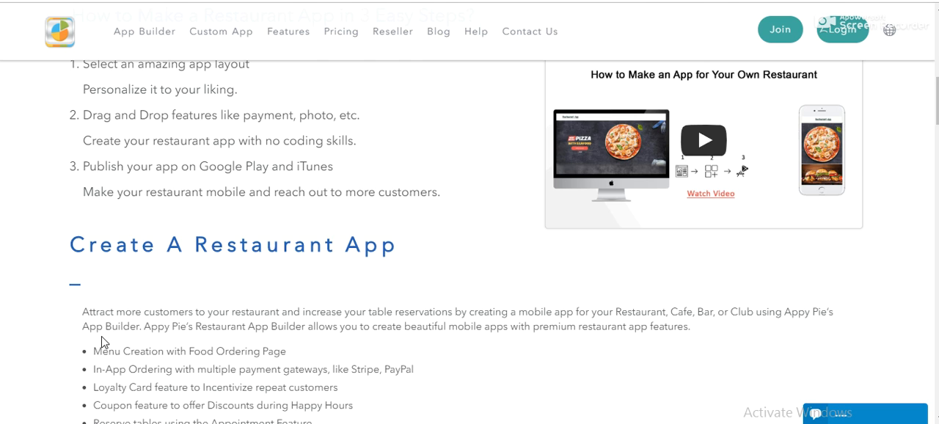
- Scroll past the feature bullet list and highlight the Food Court paragraph
scroll(down, 3)
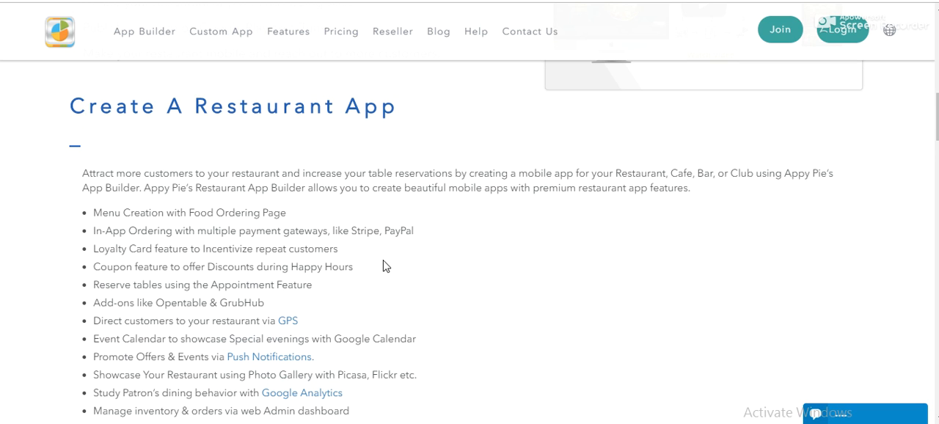
mouse_move(639, 273)
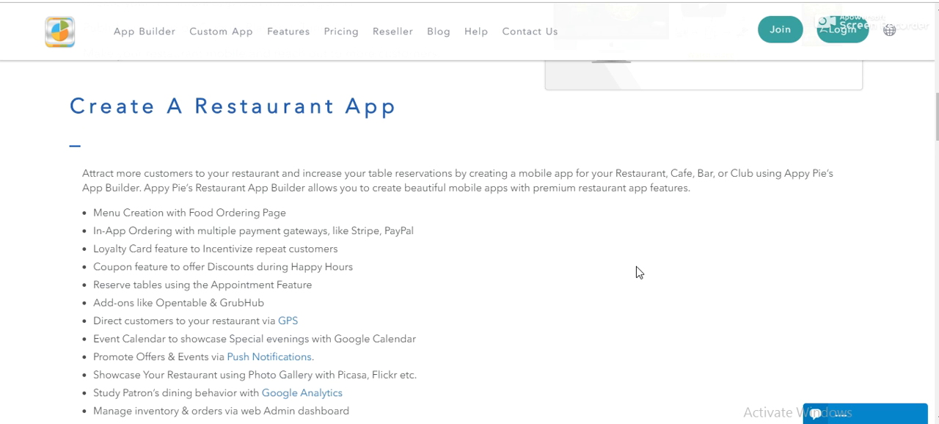
mouse_move(434, 291)
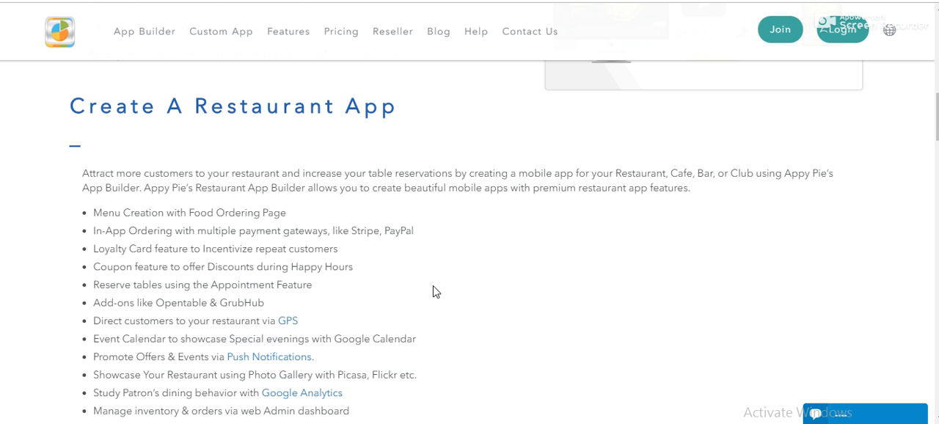
mouse_move(294, 248)
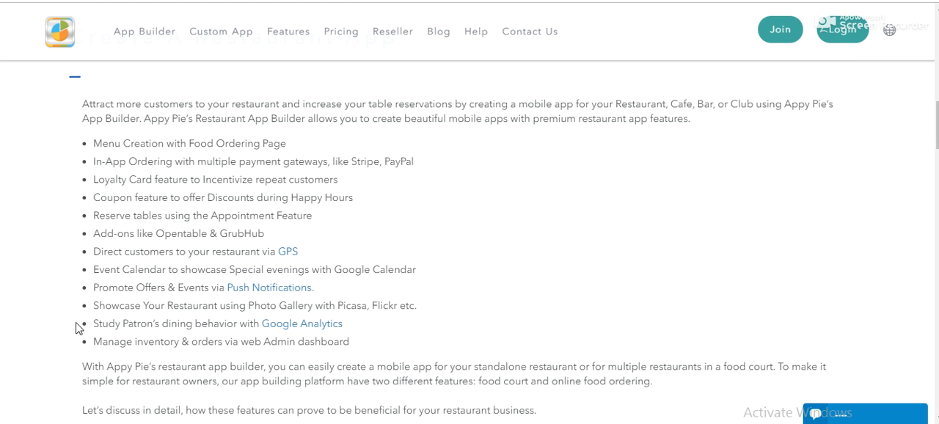
triple_click(217, 322)
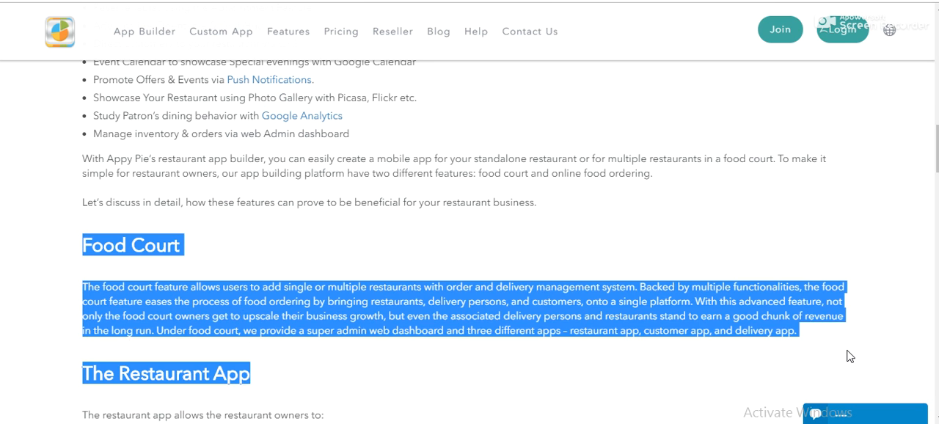
- Highlight the Food Court sentence about the three apps, deselect, and scroll to The Delivery App
scroll(down, 3)
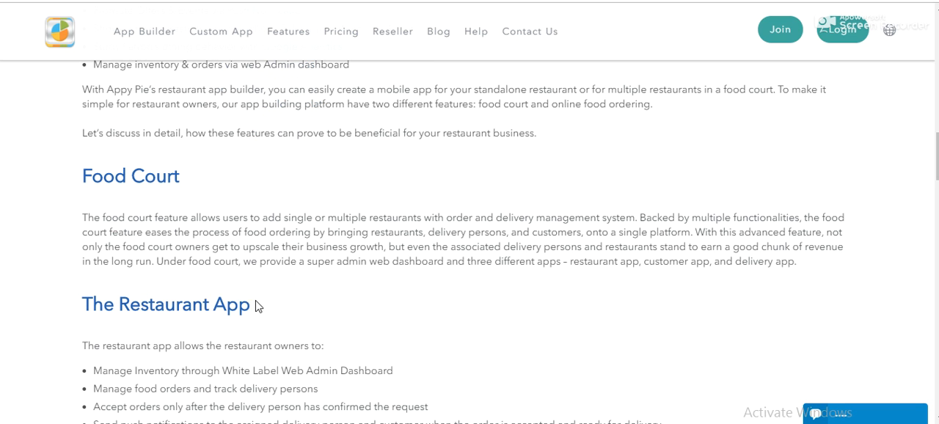
mouse_move(573, 258)
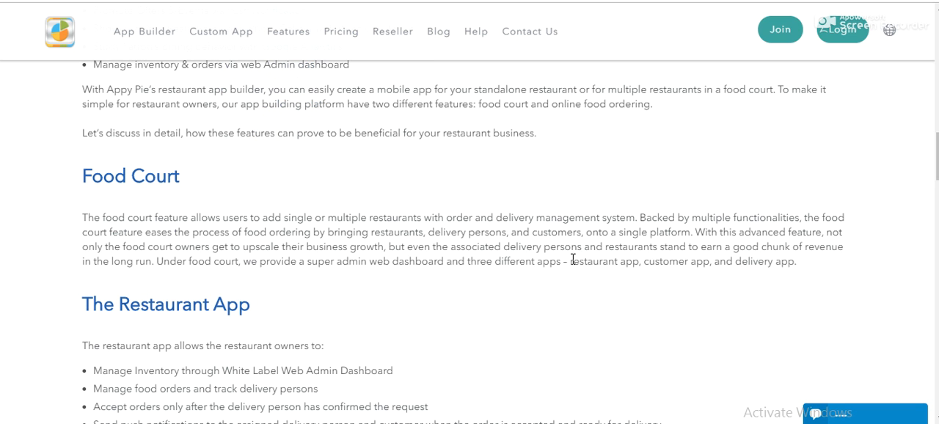
mouse_move(232, 191)
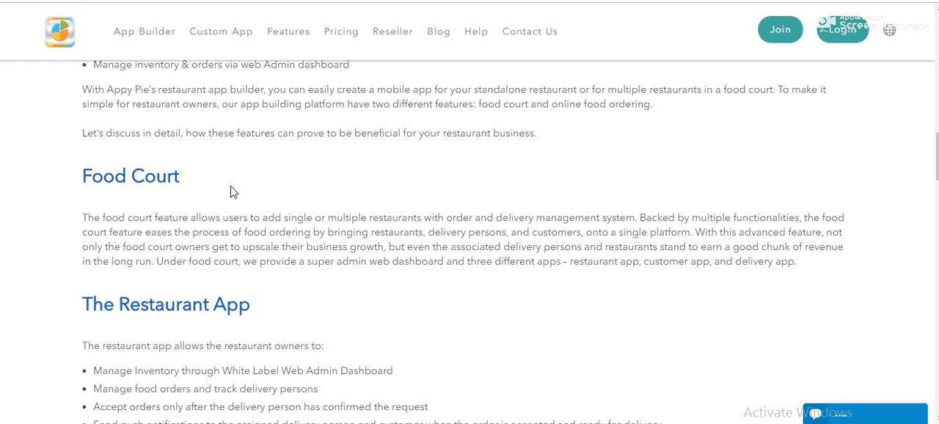
mouse_move(388, 123)
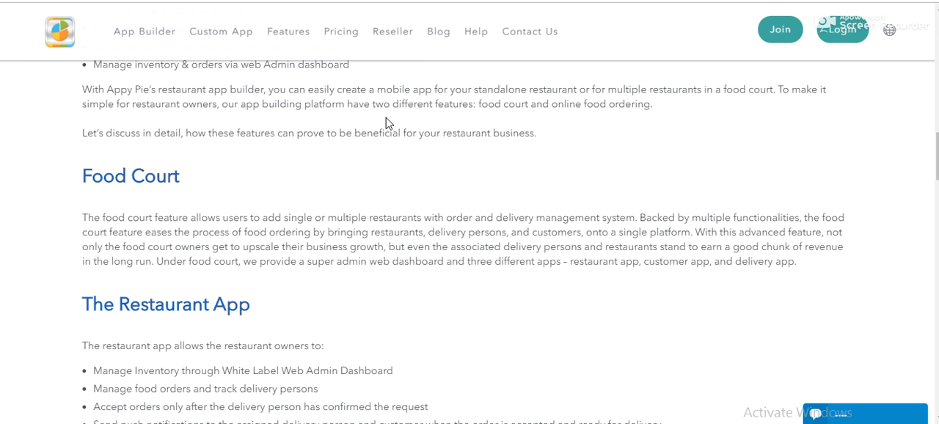
drag(572, 261, 796, 261)
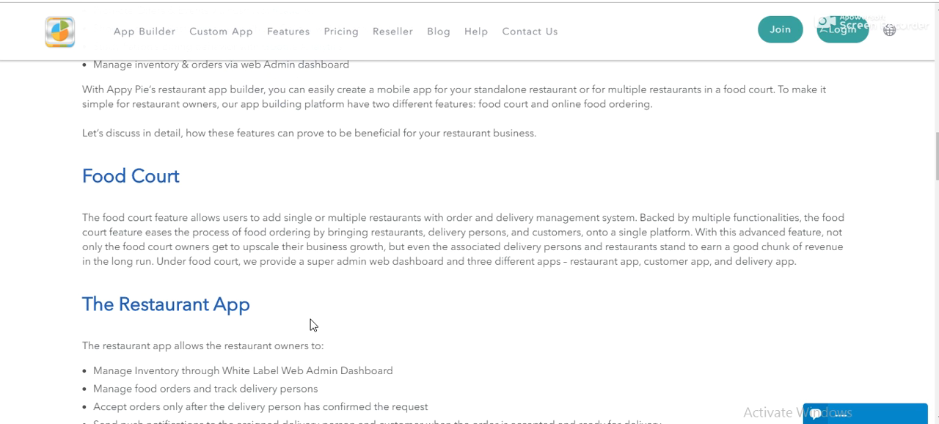
scroll(down, 3)
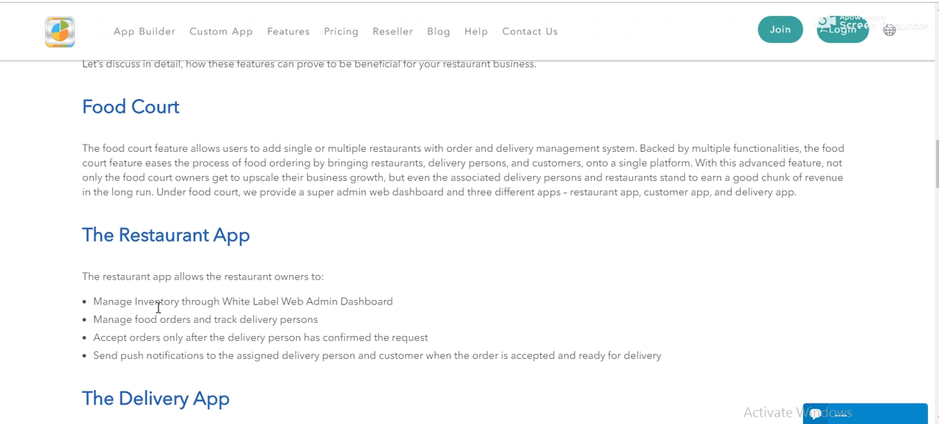
drag(94, 302, 660, 355)
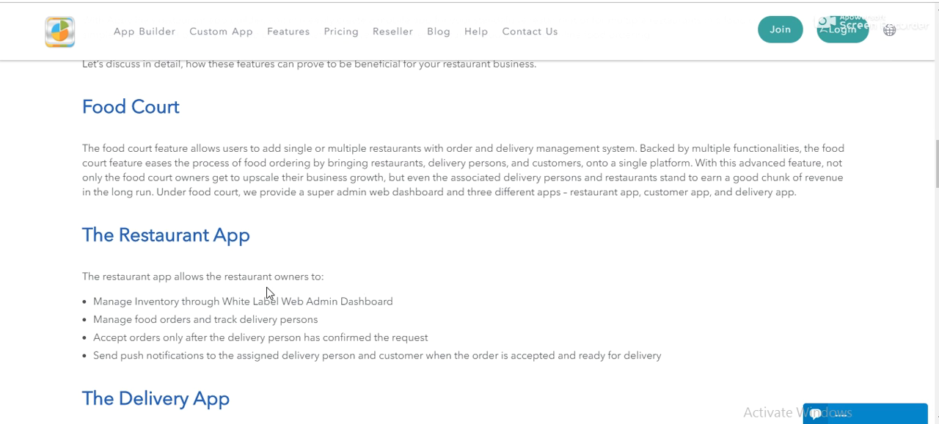
mouse_move(389, 252)
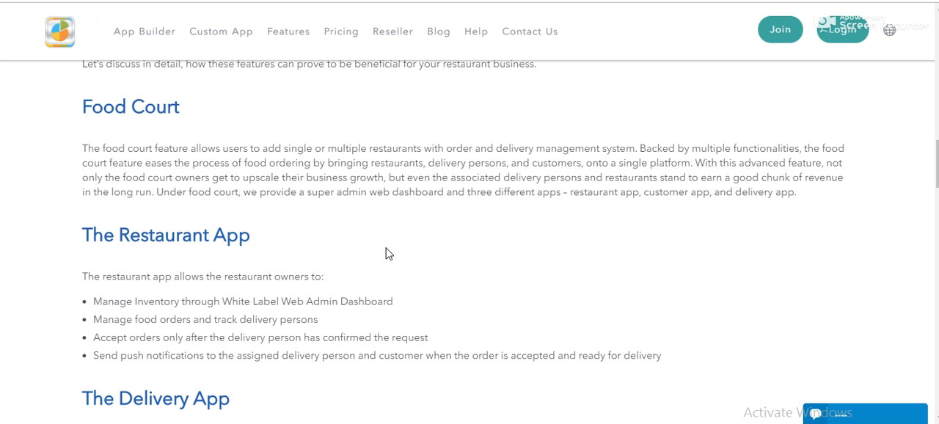
mouse_move(725, 191)
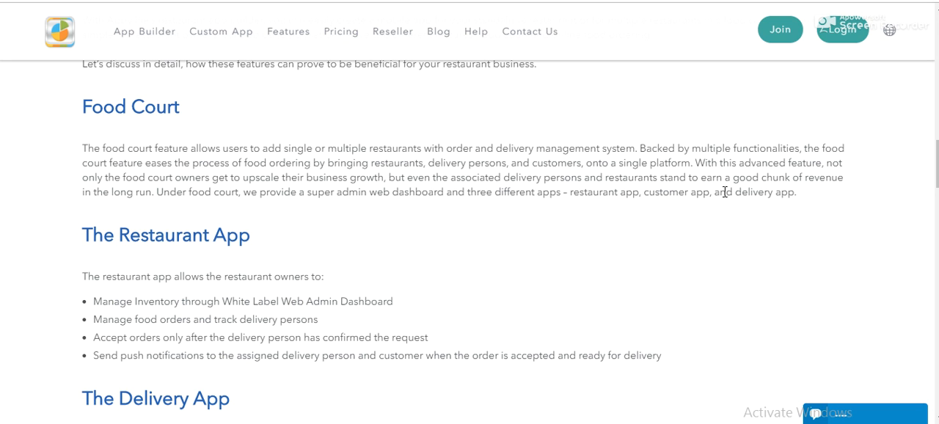
double_click(763, 190)
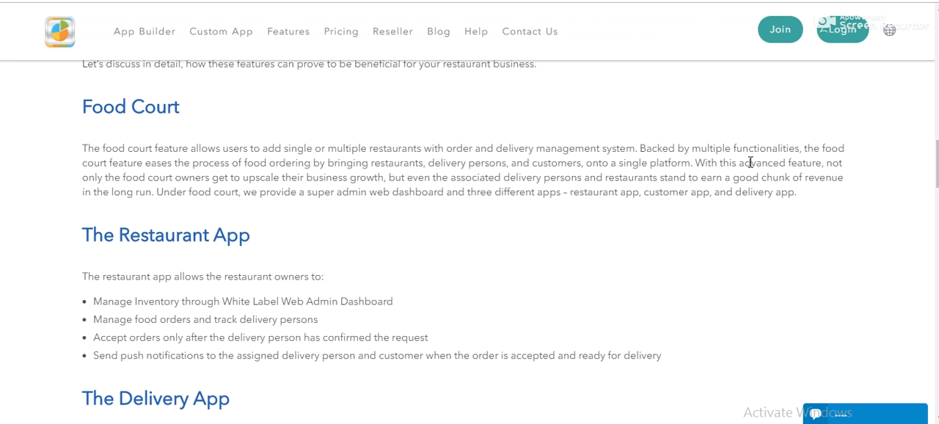
mouse_move(722, 247)
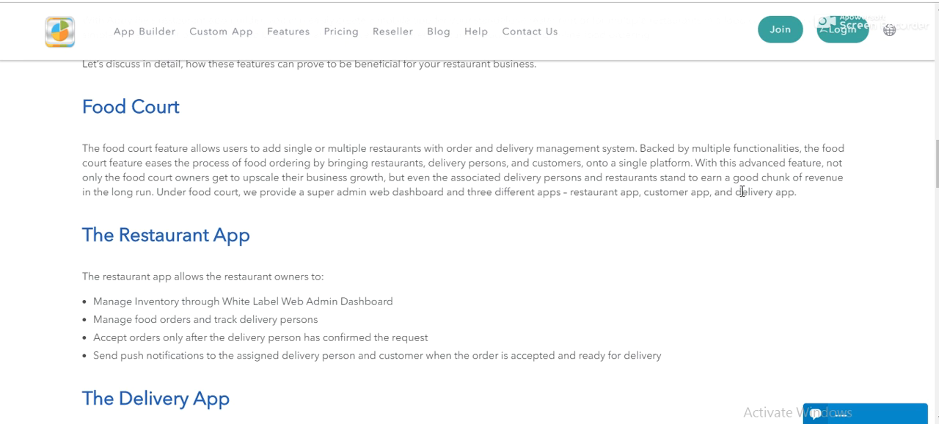
mouse_move(533, 205)
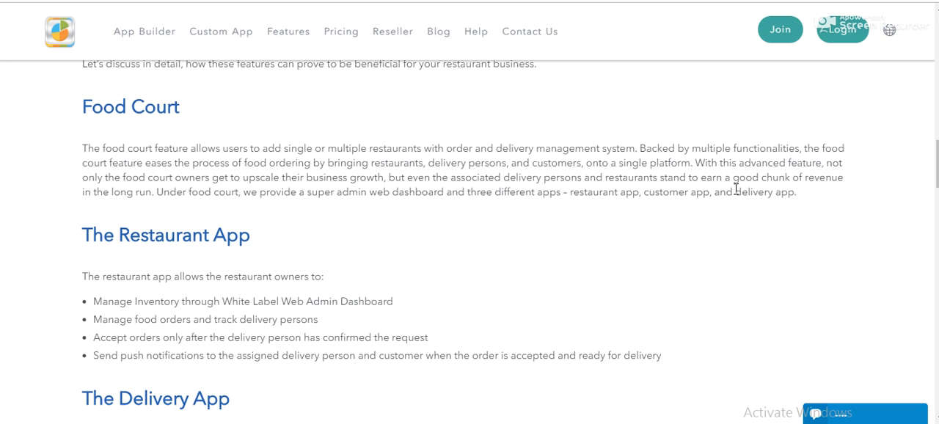
drag(163, 191, 800, 191)
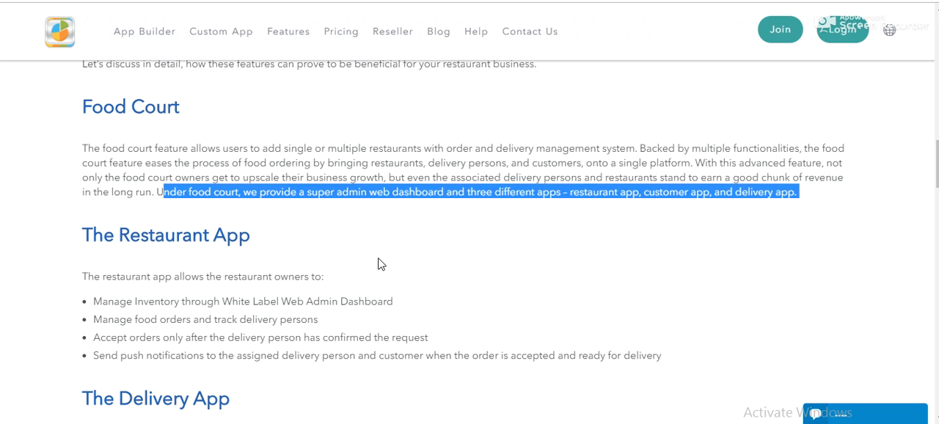
click(338, 192)
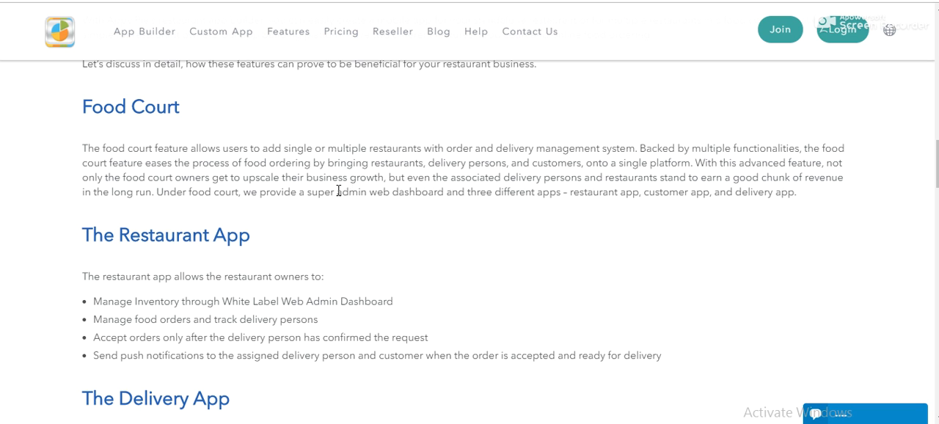
mouse_move(695, 223)
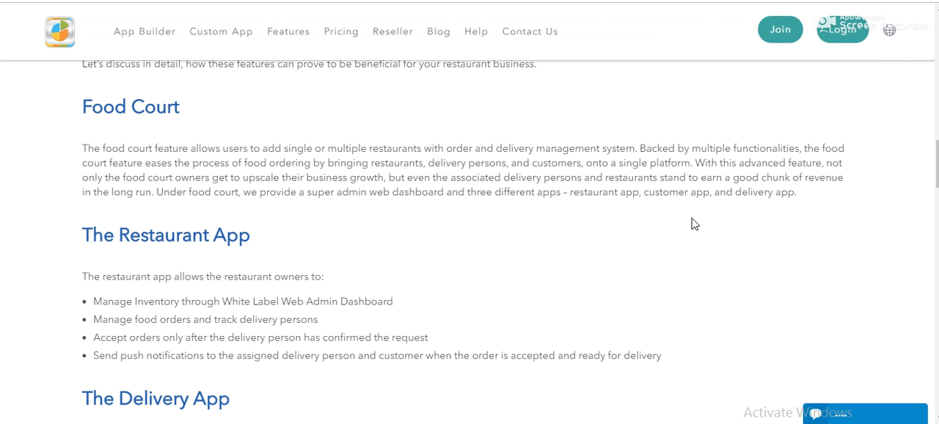
scroll(down, 3)
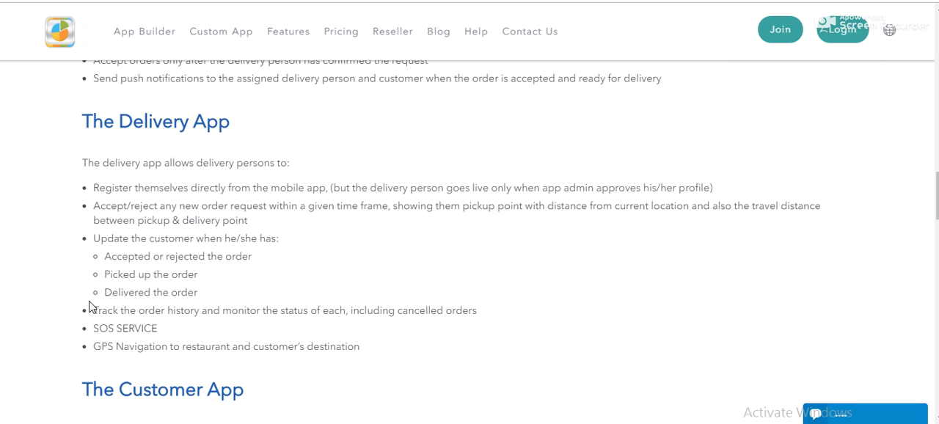
mouse_move(286, 290)
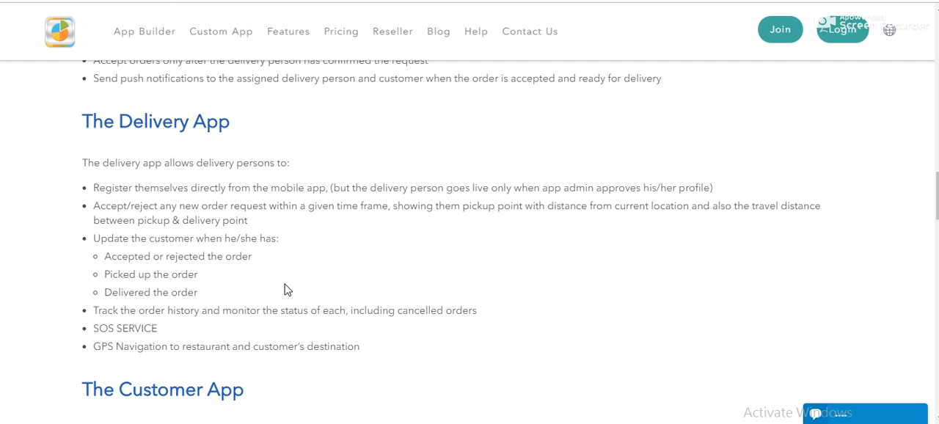
mouse_move(431, 261)
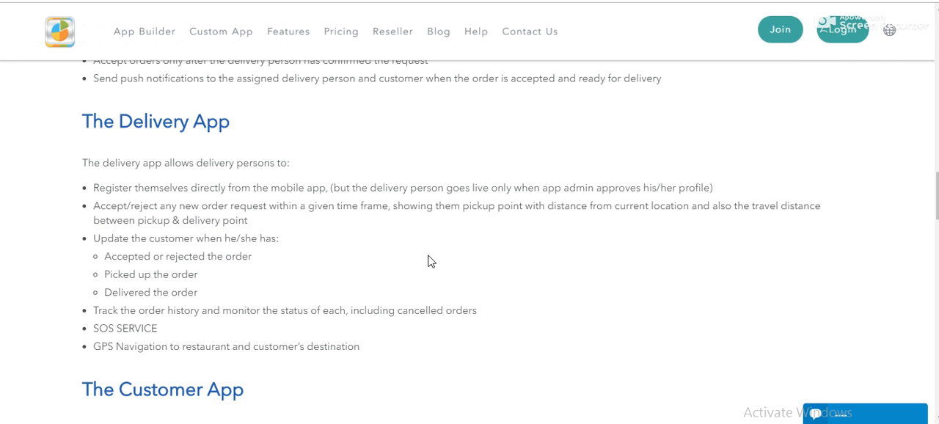
mouse_move(411, 287)
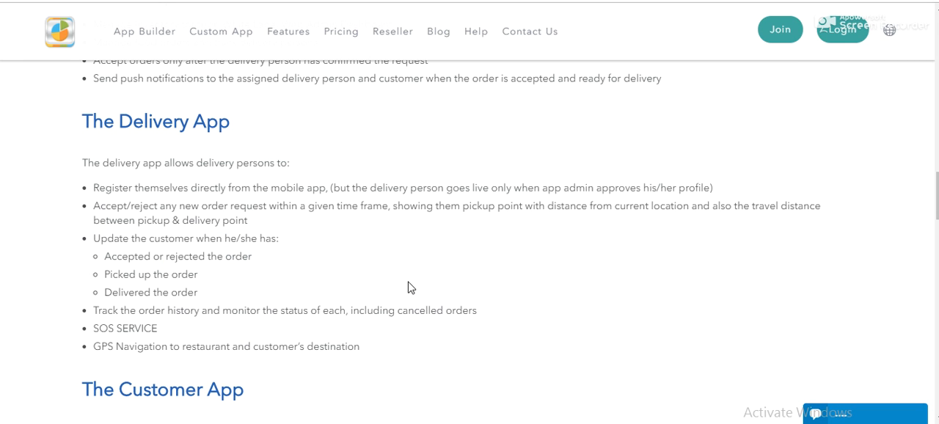
mouse_move(106, 290)
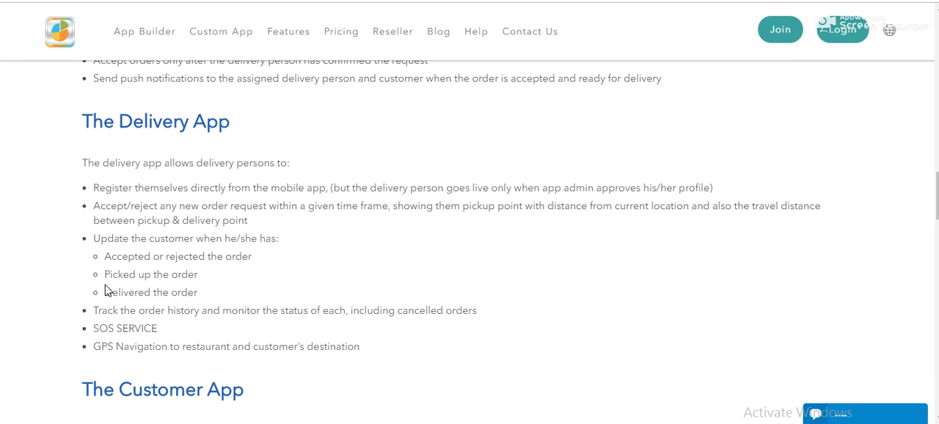
mouse_move(188, 288)
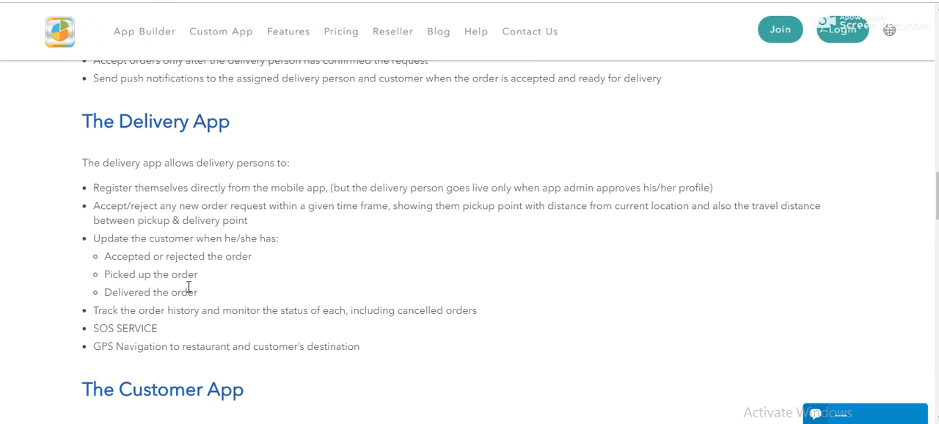
mouse_move(388, 250)
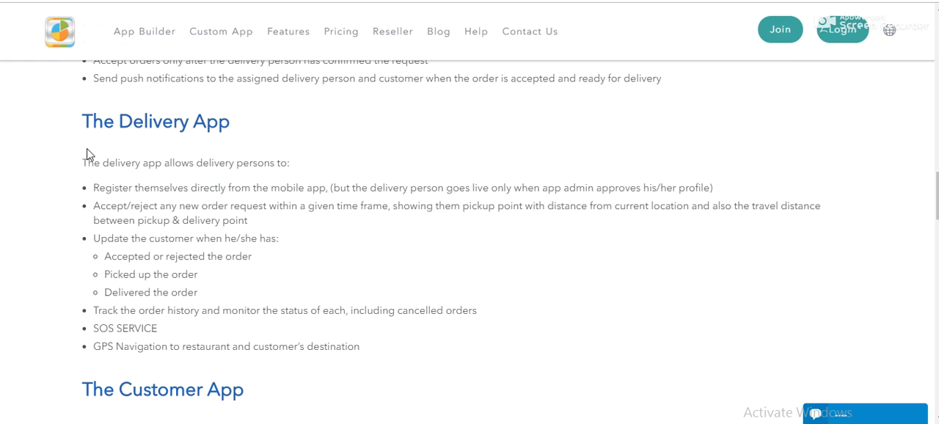
mouse_move(395, 359)
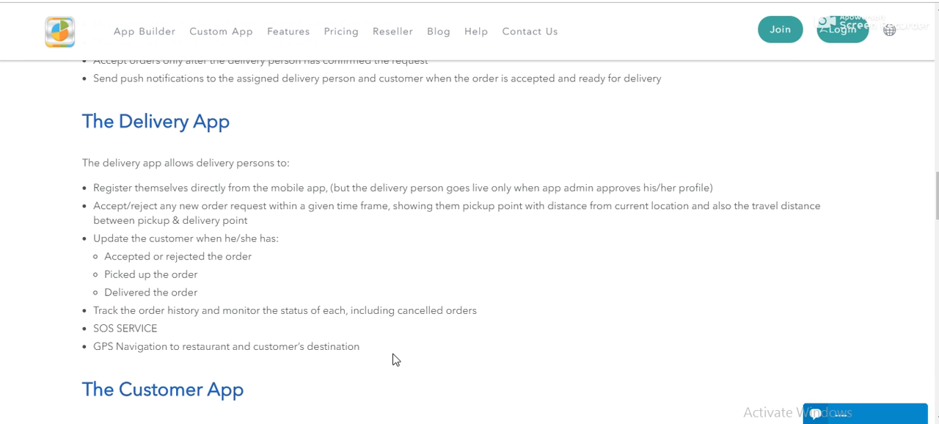
mouse_move(307, 264)
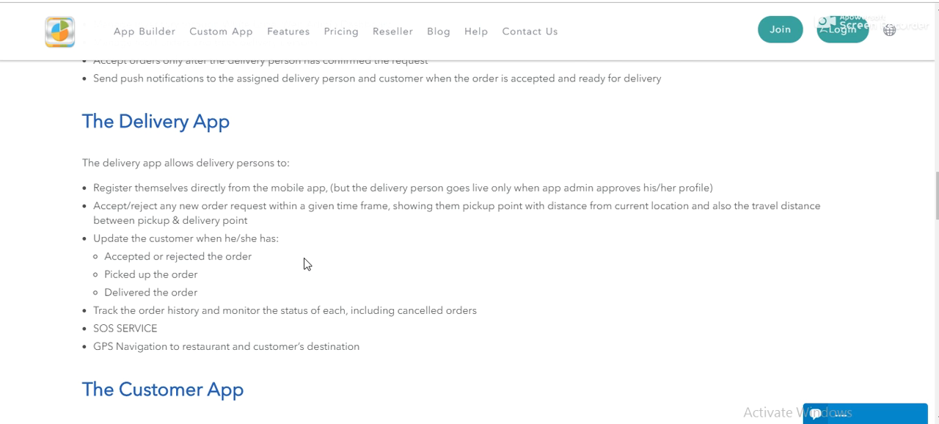
- Scroll down until The Customer App heading and its end-user feature list appear
scroll(down, 3)
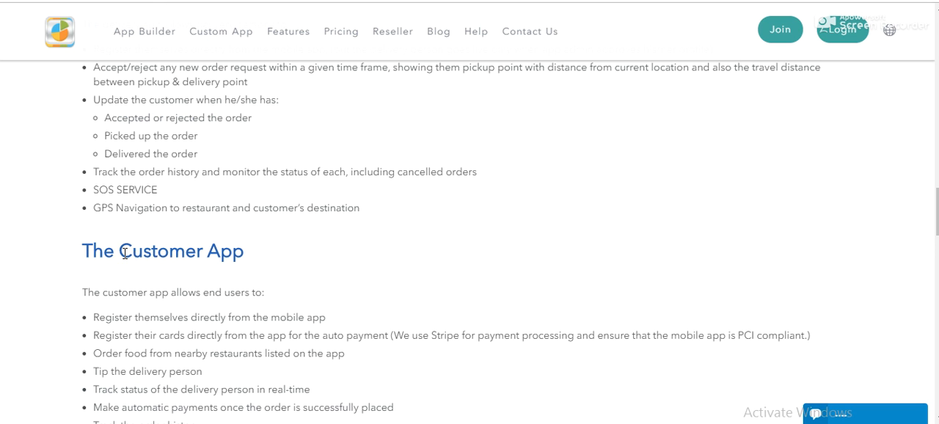
- Scroll past the Customer App bullets to the Super Admin Web Dashboard heading
scroll(down, 3)
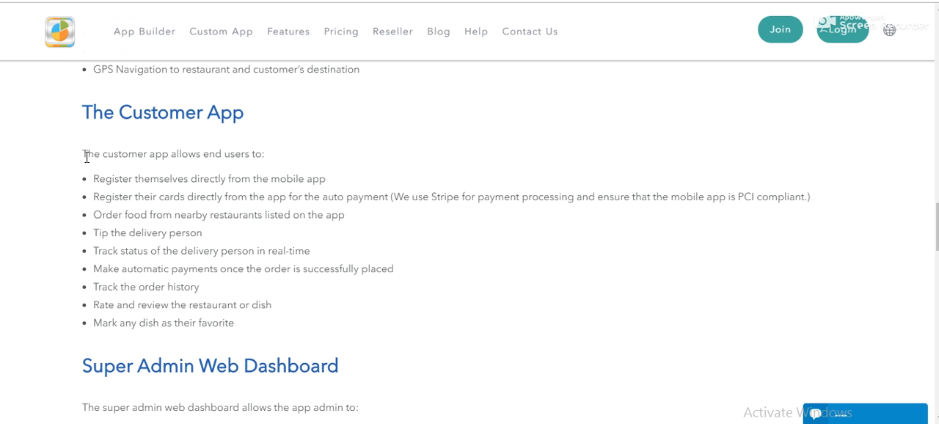
mouse_move(373, 241)
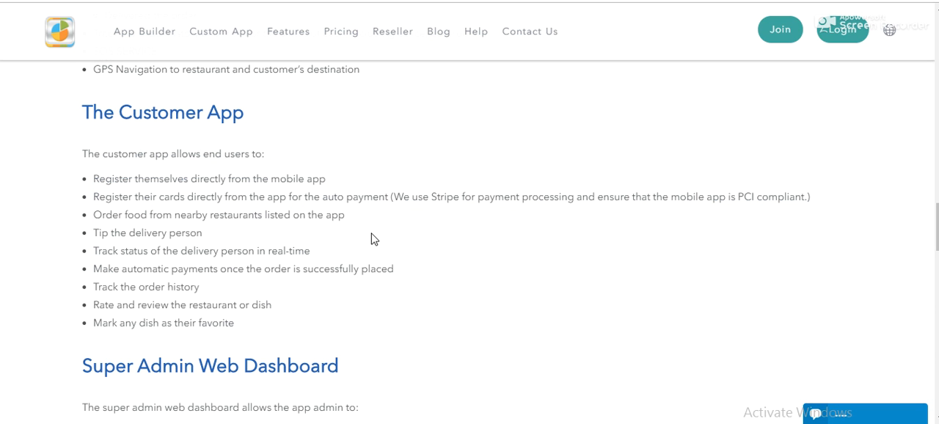
mouse_move(658, 202)
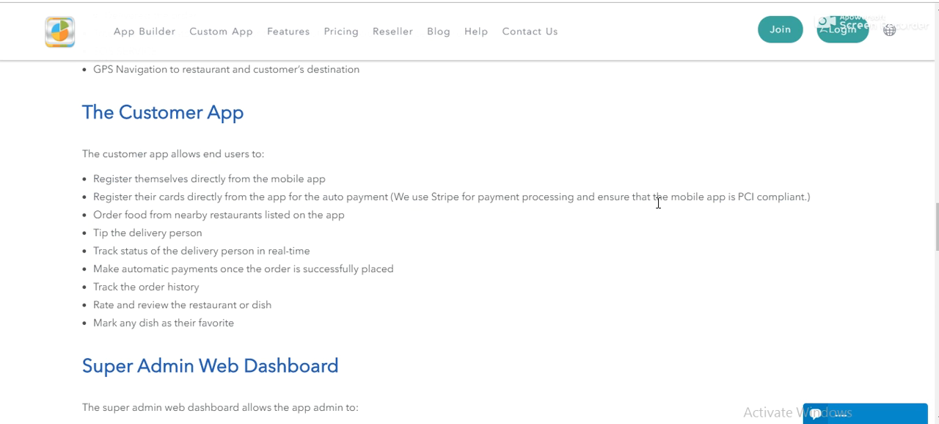
mouse_move(408, 263)
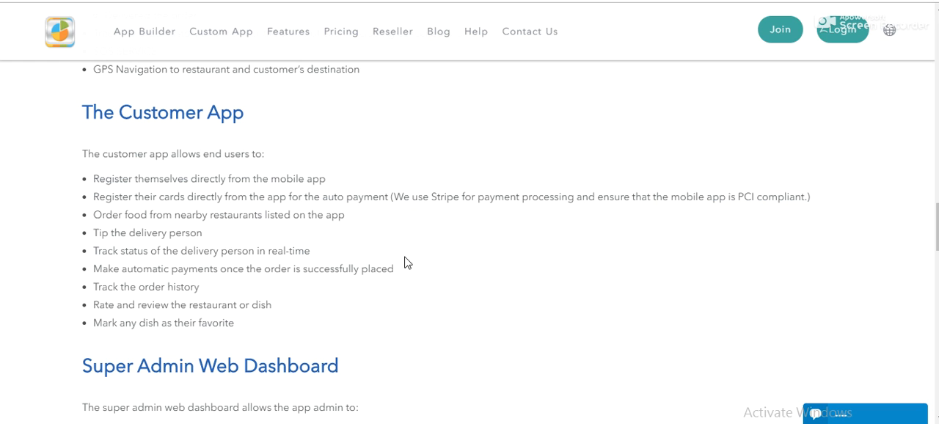
mouse_move(602, 166)
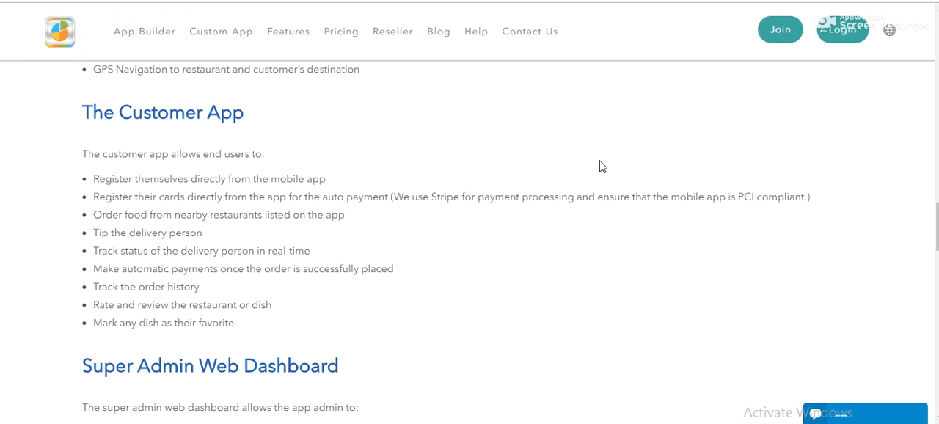
mouse_move(115, 97)
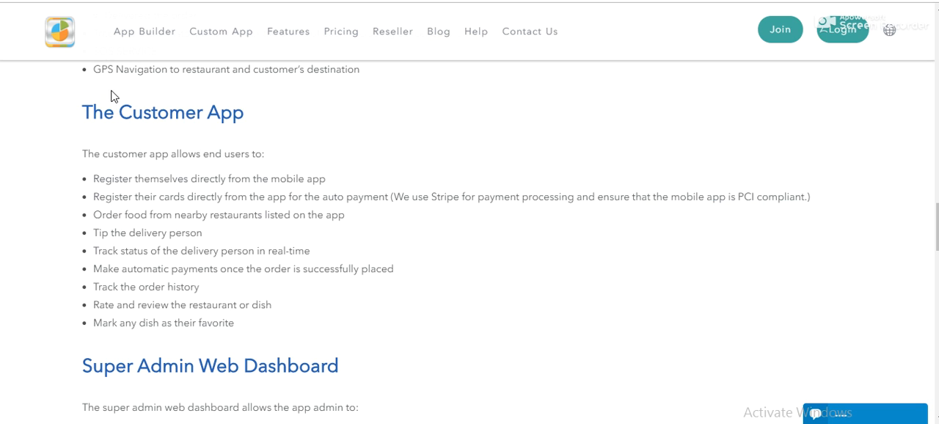
mouse_move(422, 325)
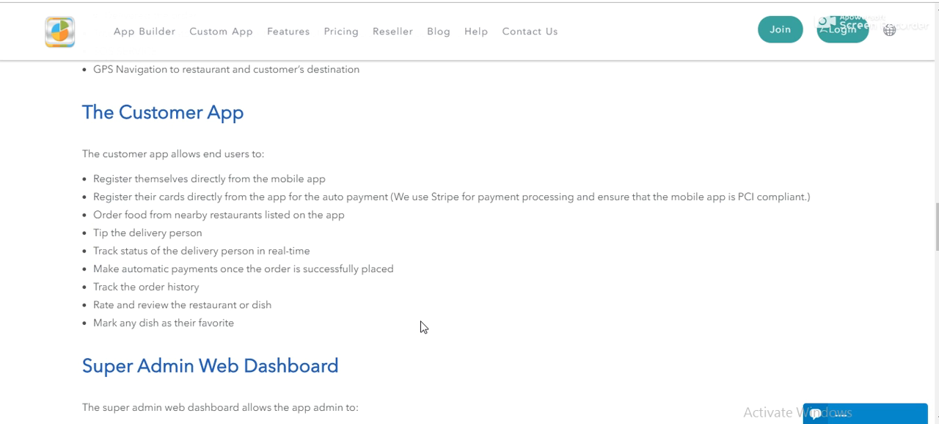
scroll(down, 3)
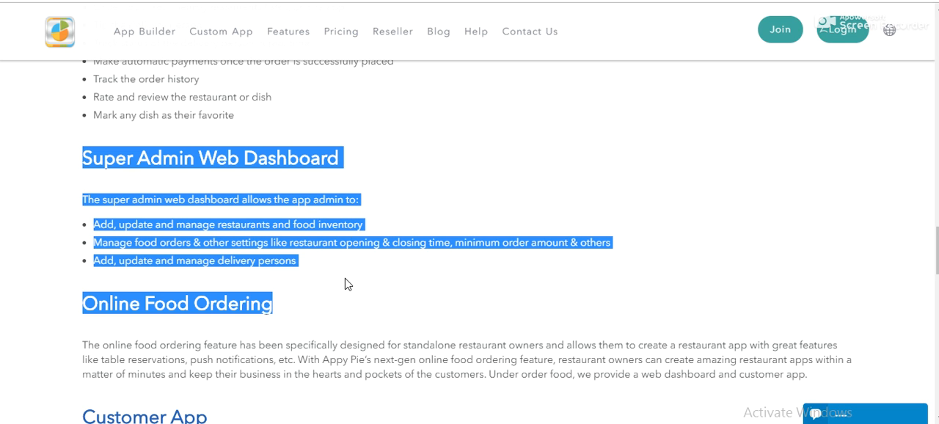
click(409, 143)
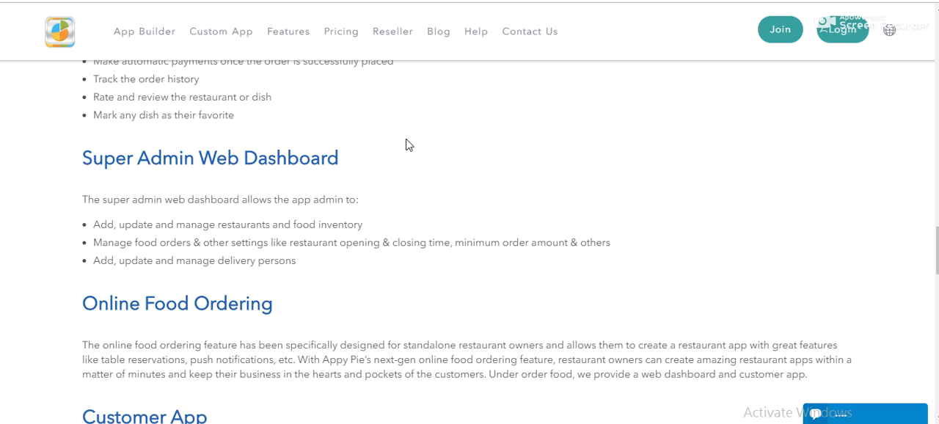
mouse_move(317, 223)
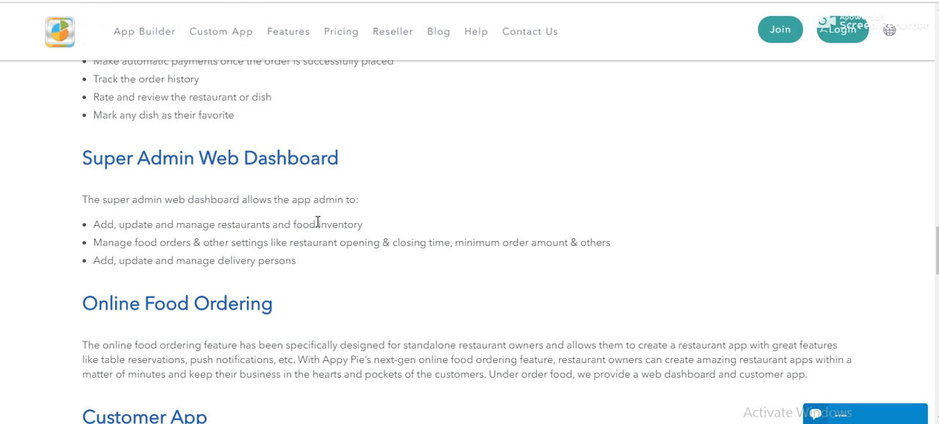
mouse_move(469, 164)
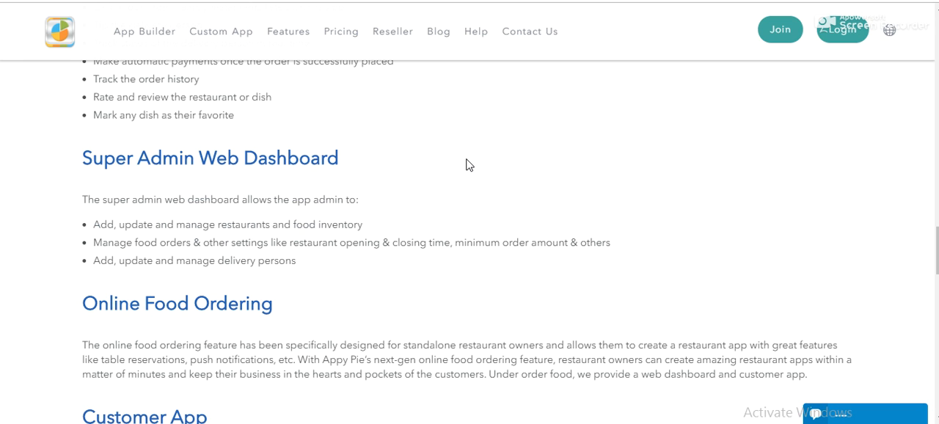
mouse_move(79, 161)
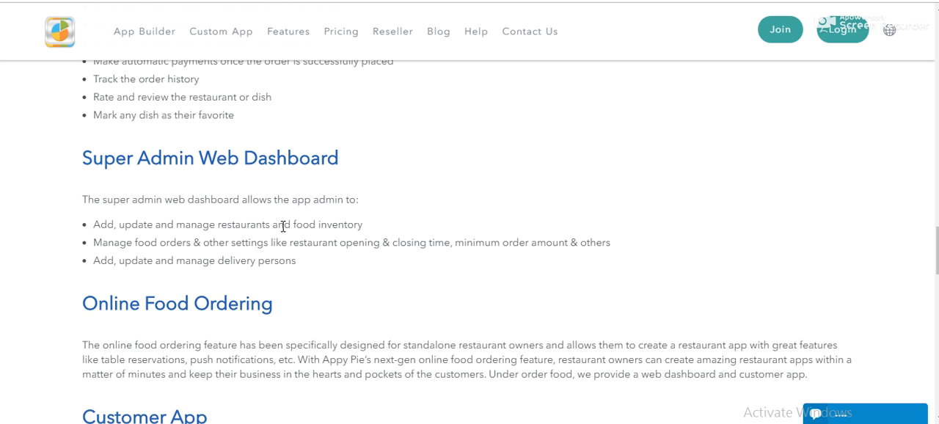
mouse_move(273, 198)
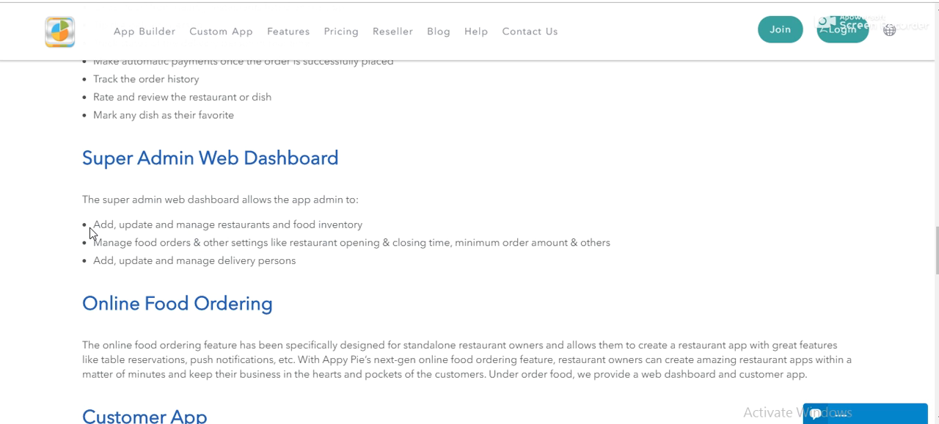
mouse_move(244, 235)
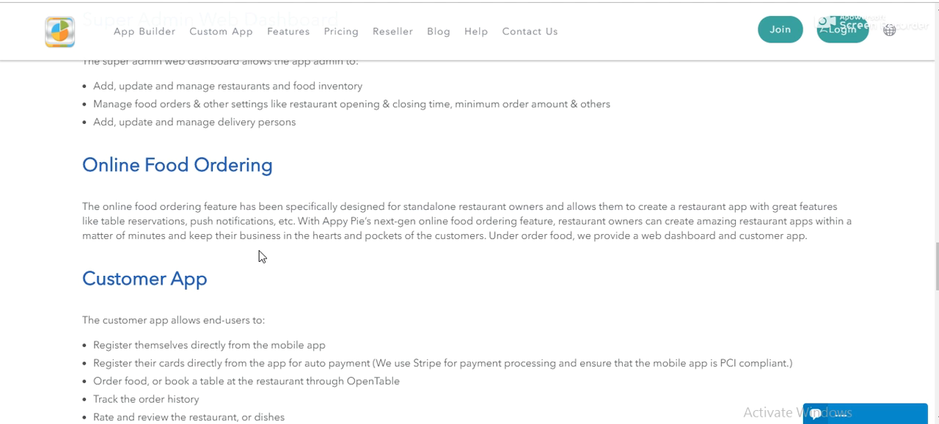
mouse_move(115, 220)
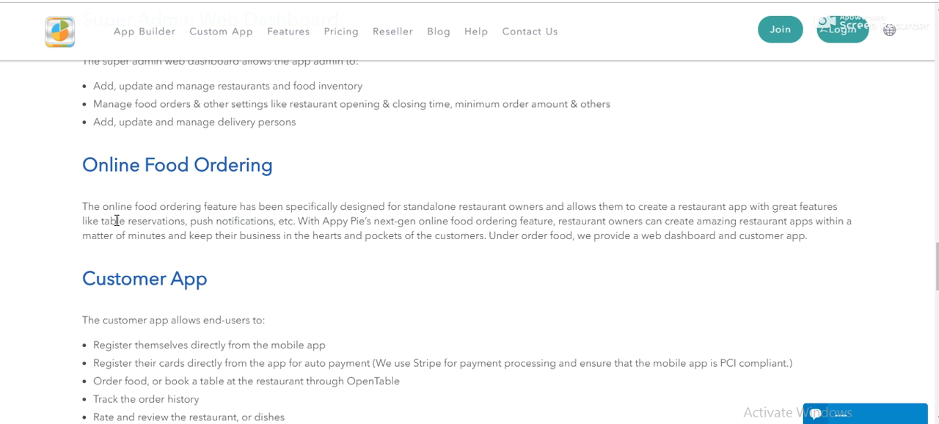
mouse_move(138, 226)
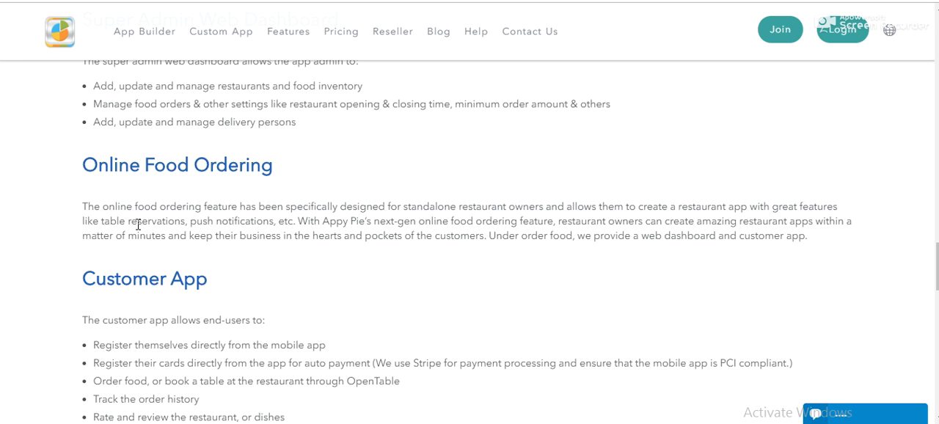
mouse_move(414, 242)
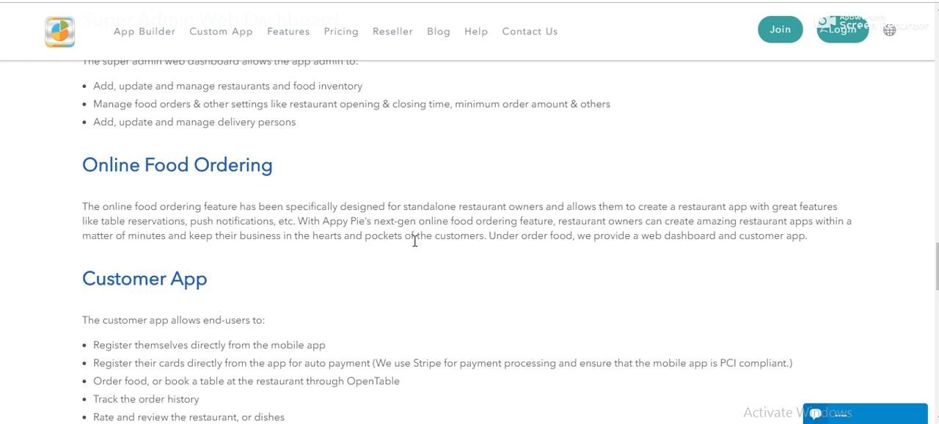
mouse_move(323, 220)
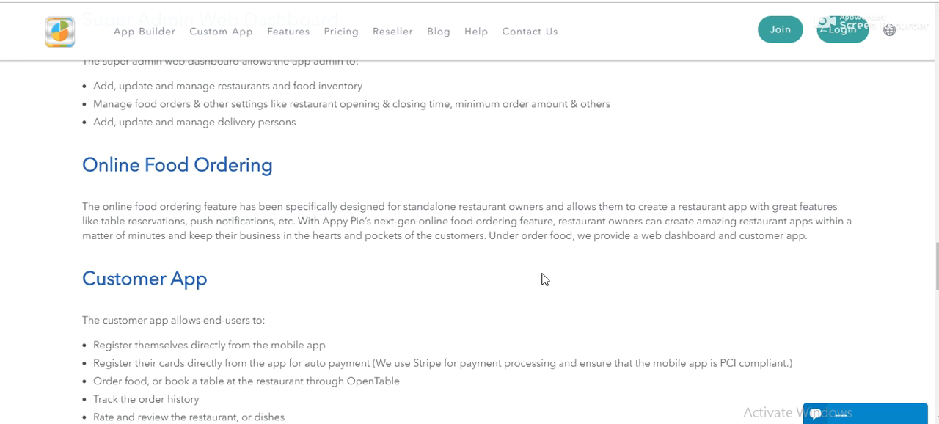
mouse_move(520, 223)
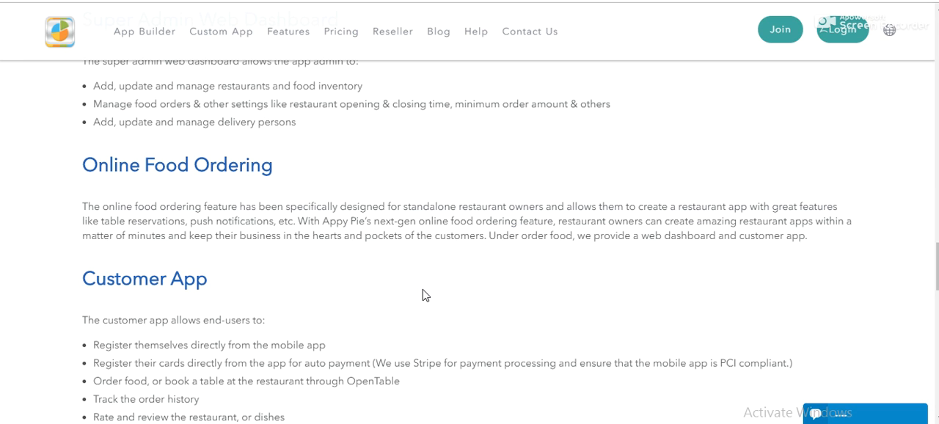
- Scroll down to the Customer App bullet list under Online Food Ordering
scroll(down, 3)
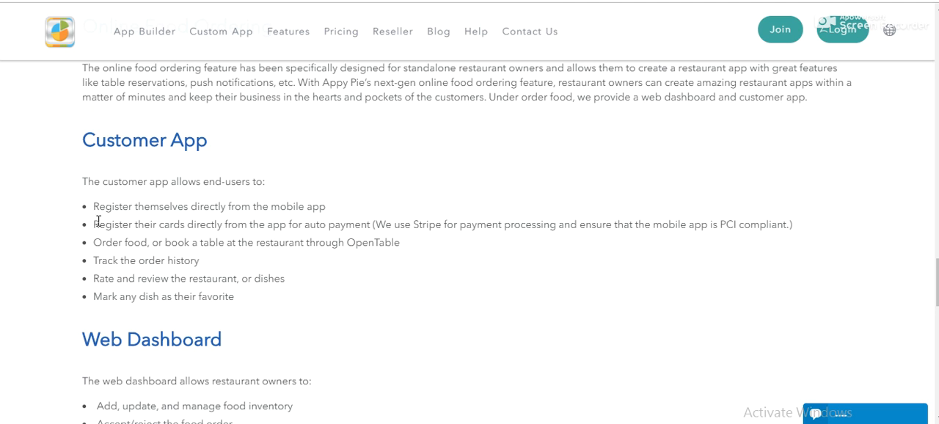
mouse_move(141, 199)
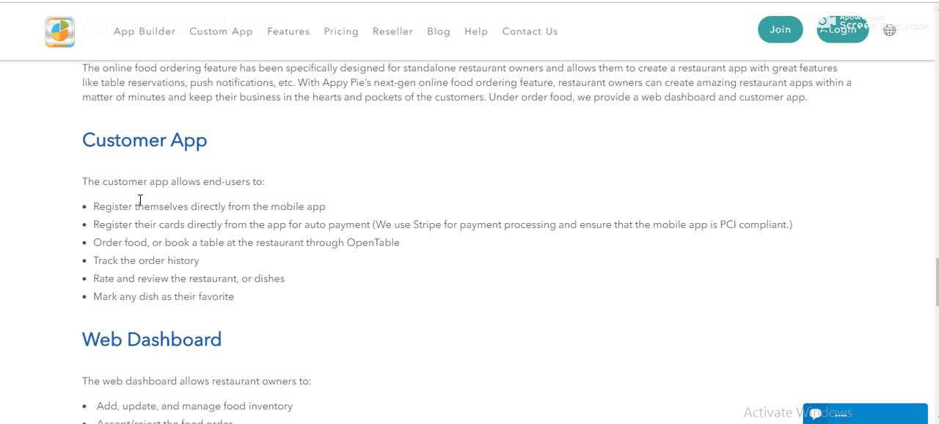
mouse_move(125, 213)
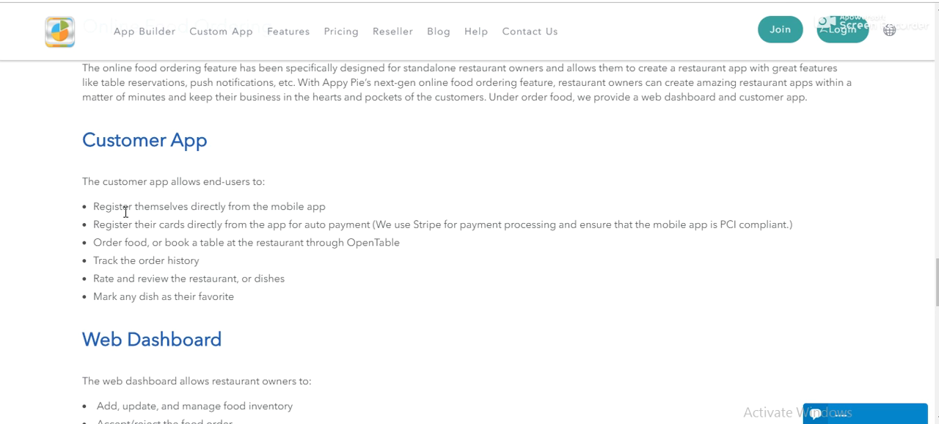
mouse_move(388, 229)
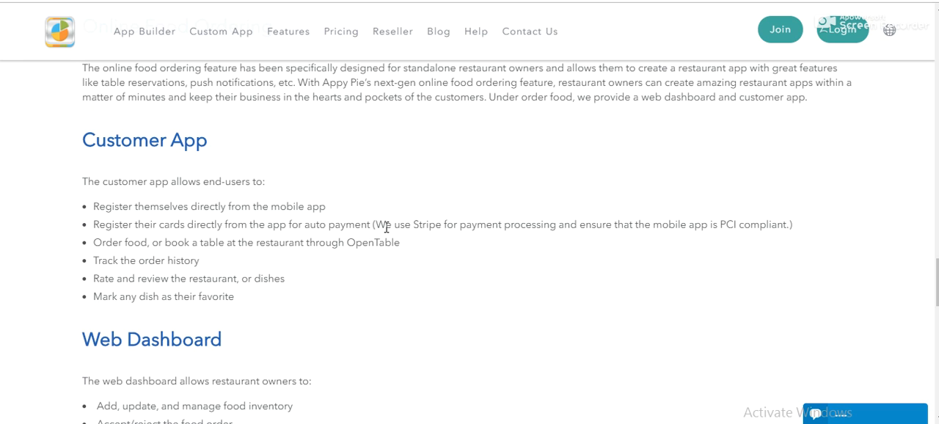
- Scroll to the Web Dashboard owner features and briefly highlight its heading and first points
scroll(down, 3)
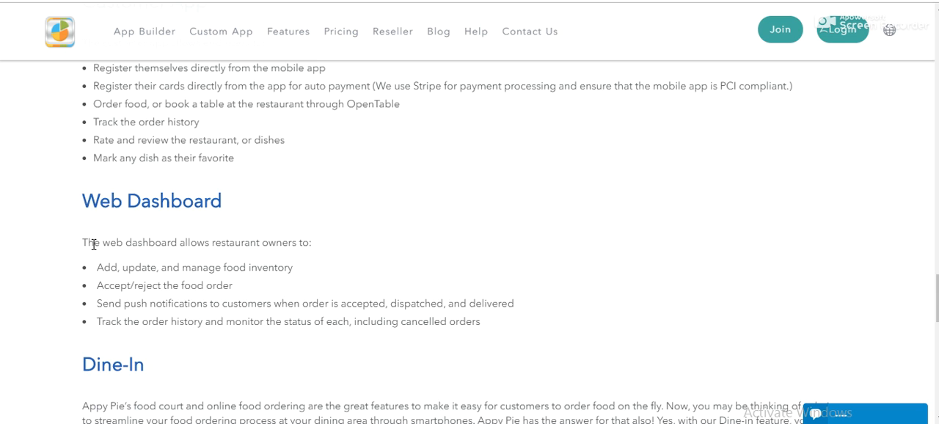
scroll(down, 3)
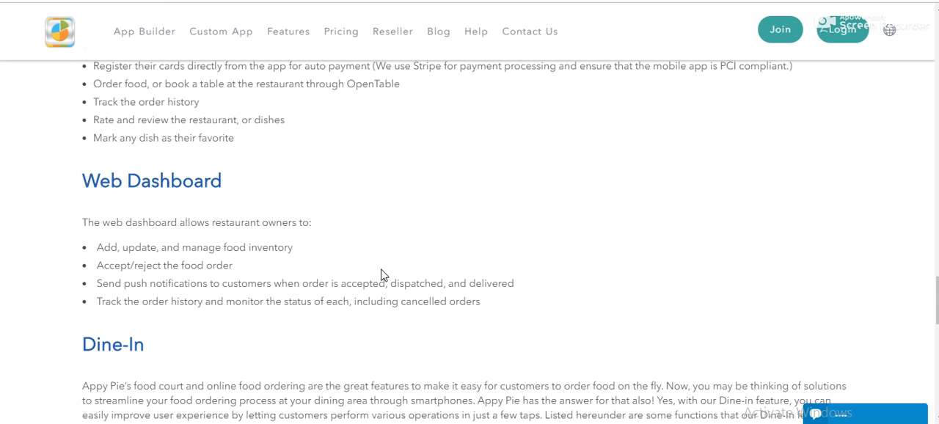
scroll(down, 3)
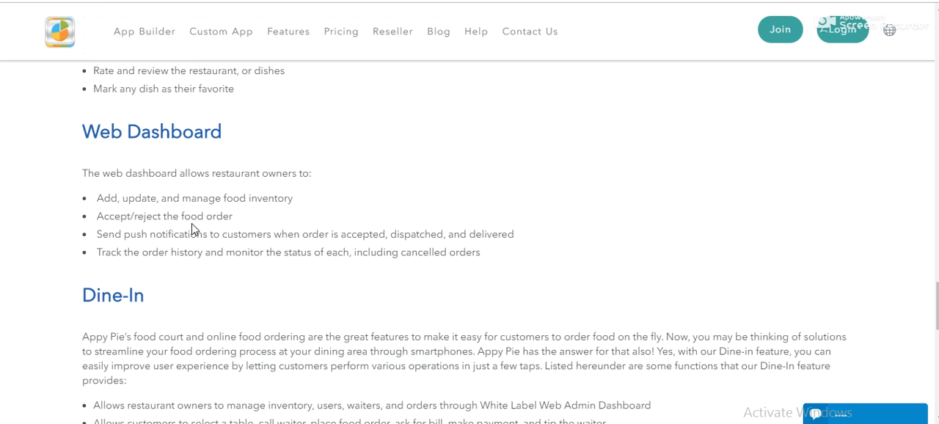
mouse_move(214, 179)
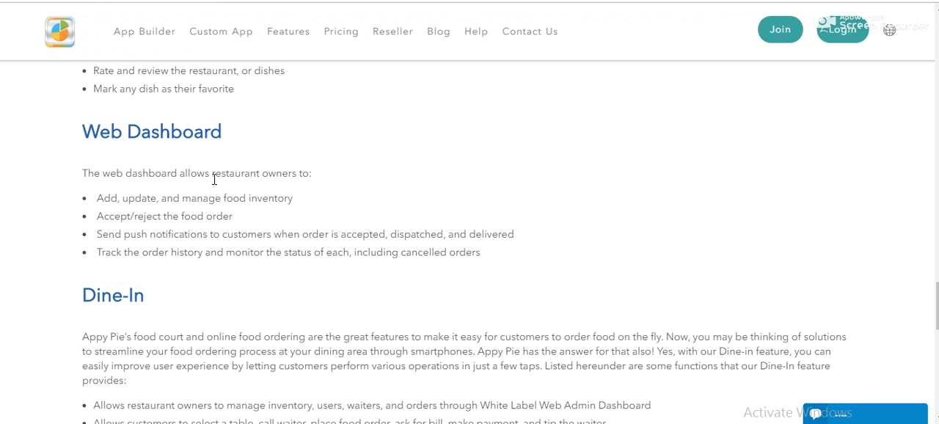
drag(82, 132, 499, 235)
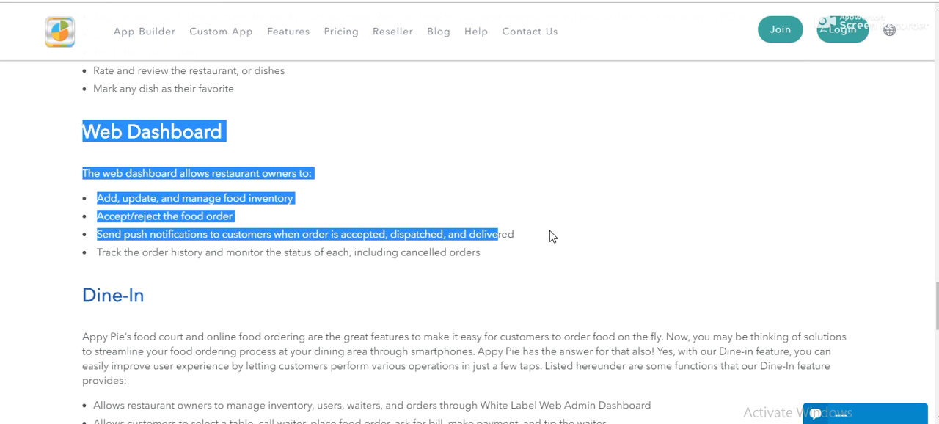
click(552, 234)
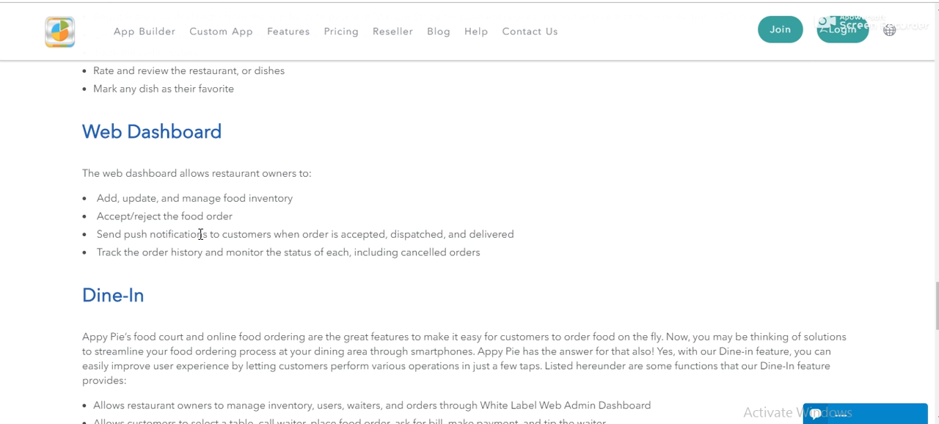
mouse_move(388, 214)
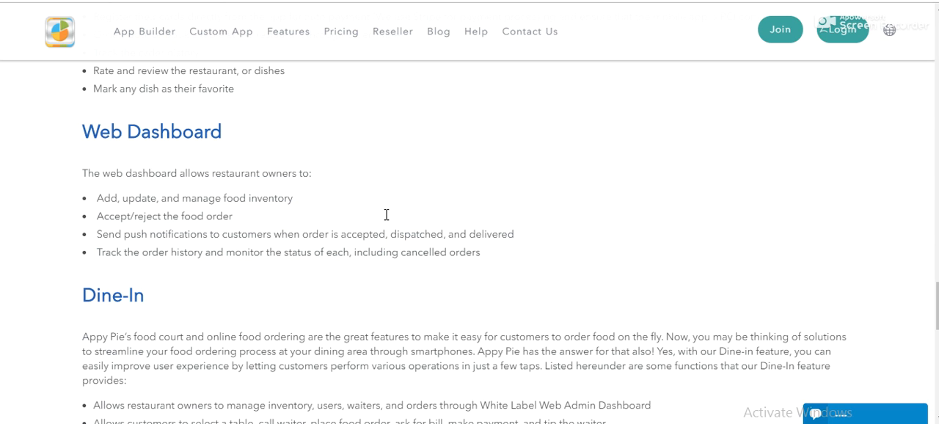
mouse_move(99, 197)
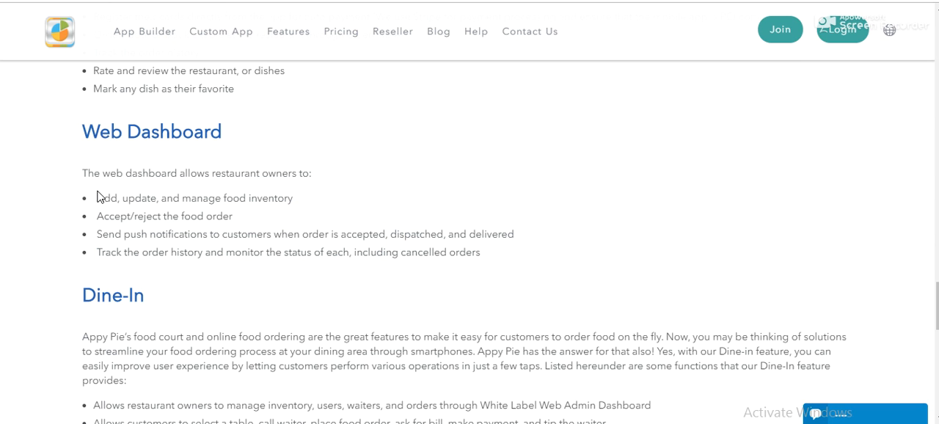
- Scroll to Dine-In and highlight its smartphone-ordering phrase and introductory sentences while reading
scroll(down, 3)
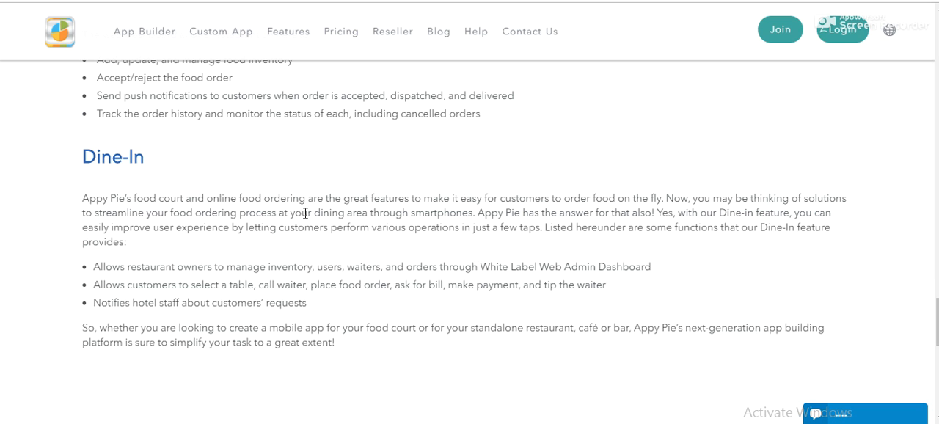
mouse_move(136, 214)
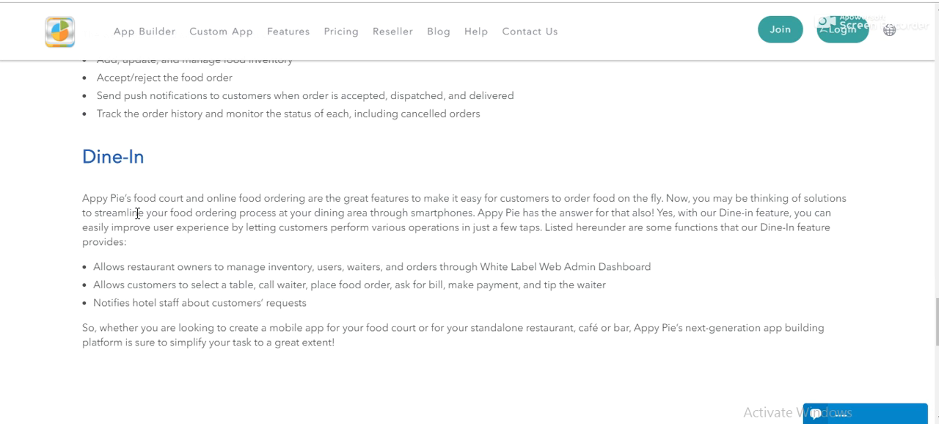
drag(138, 213, 350, 213)
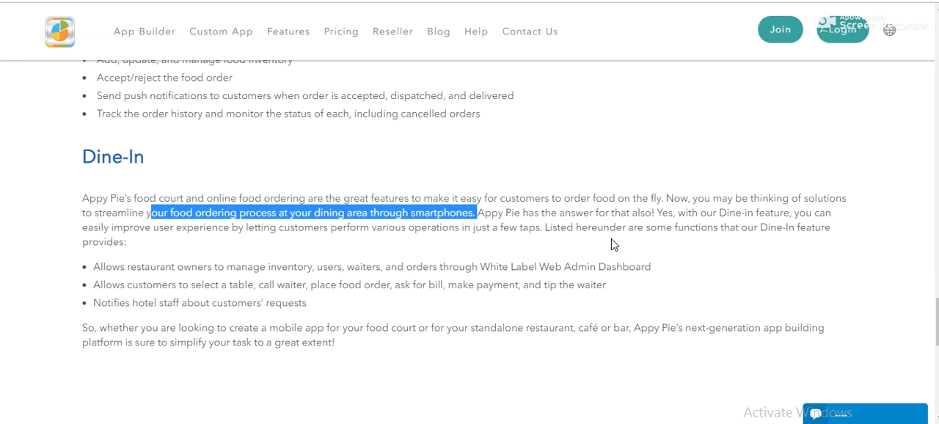
click(692, 211)
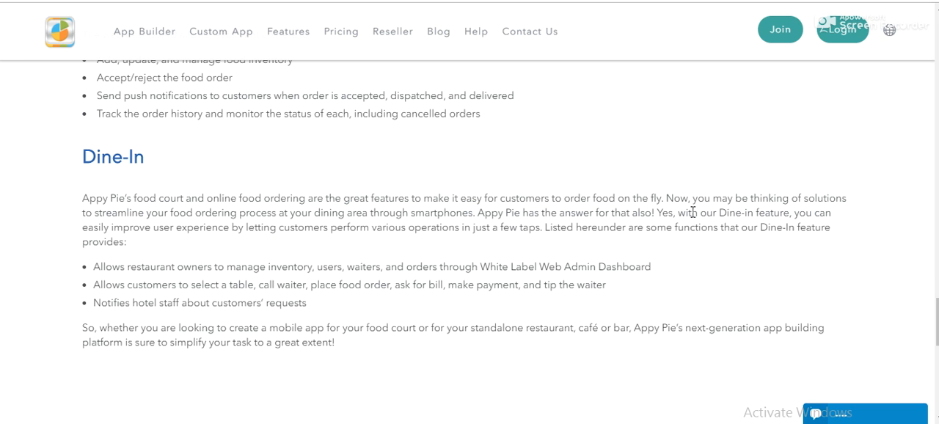
double_click(687, 213)
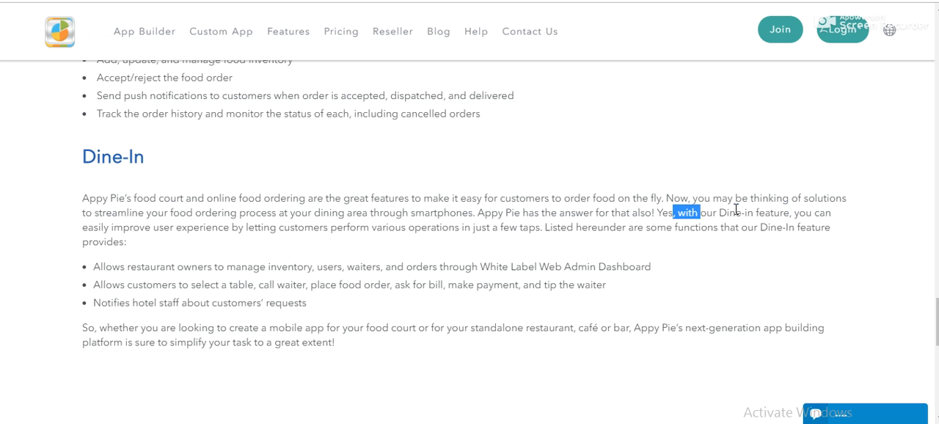
drag(702, 212, 127, 241)
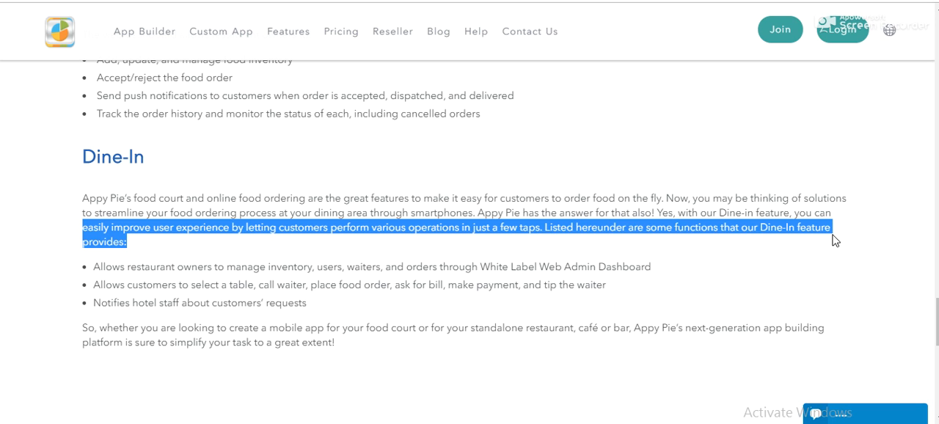
click(79, 293)
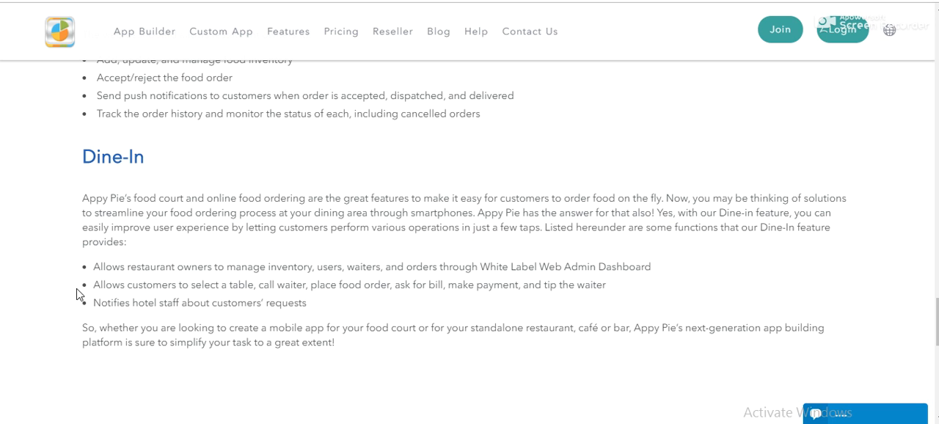
drag(94, 285, 273, 285)
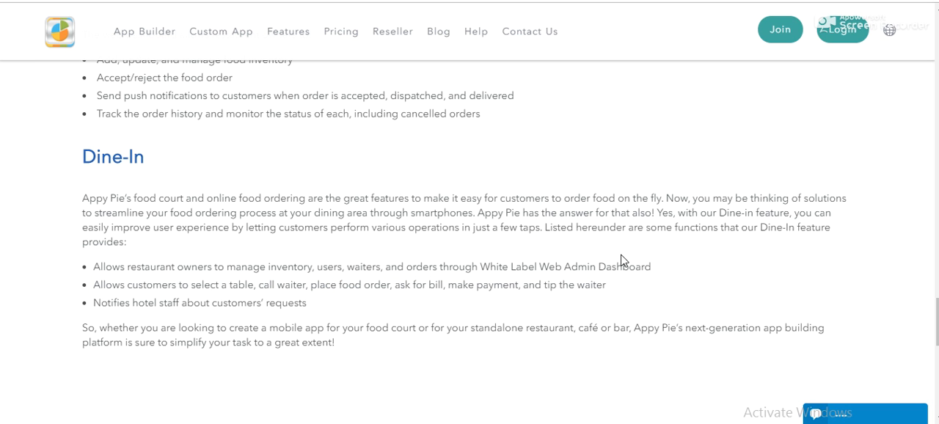
mouse_move(82, 337)
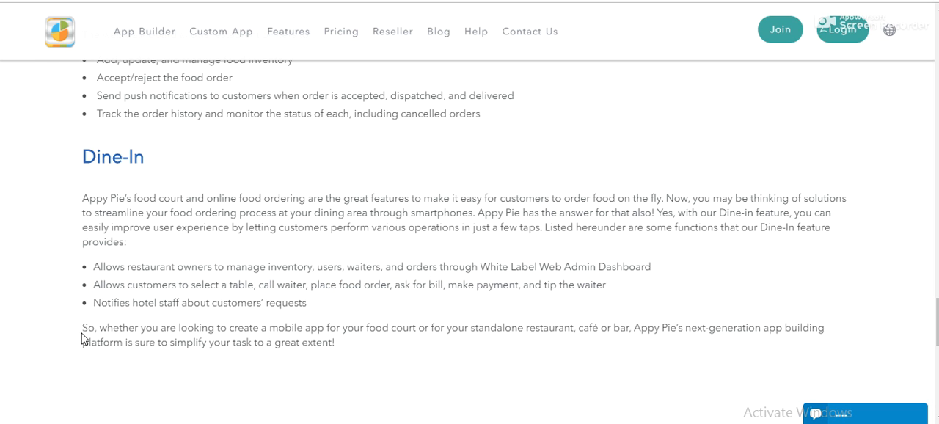
mouse_move(164, 192)
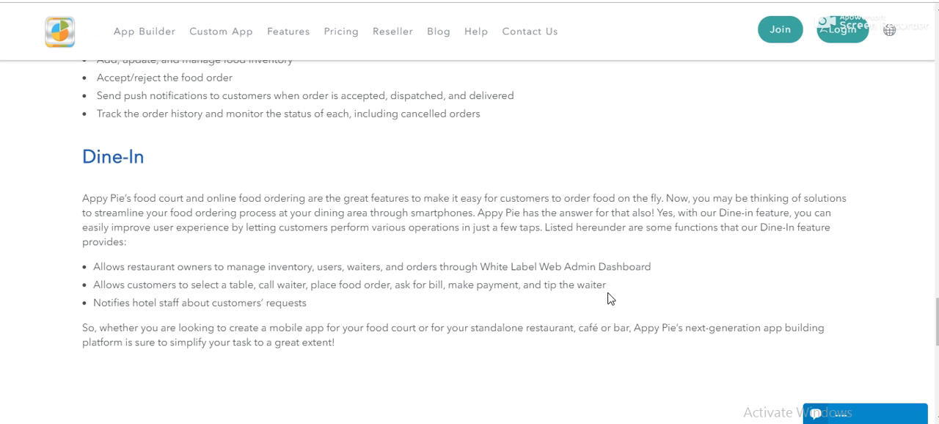
mouse_move(252, 266)
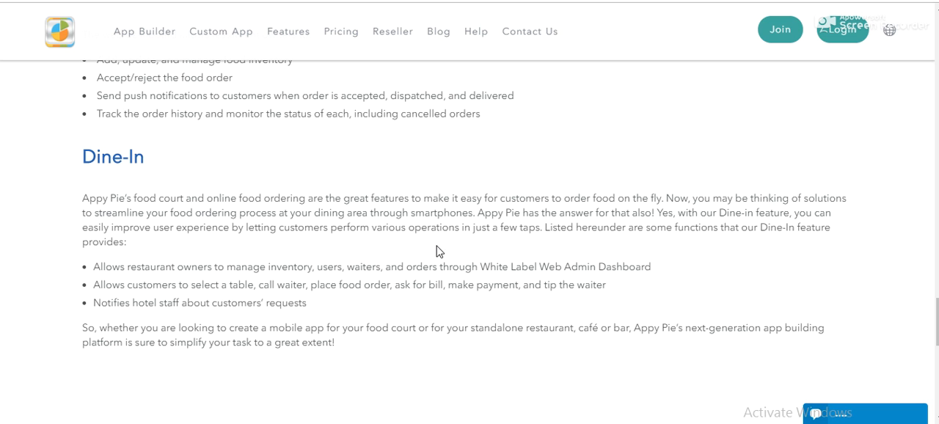
mouse_move(484, 314)
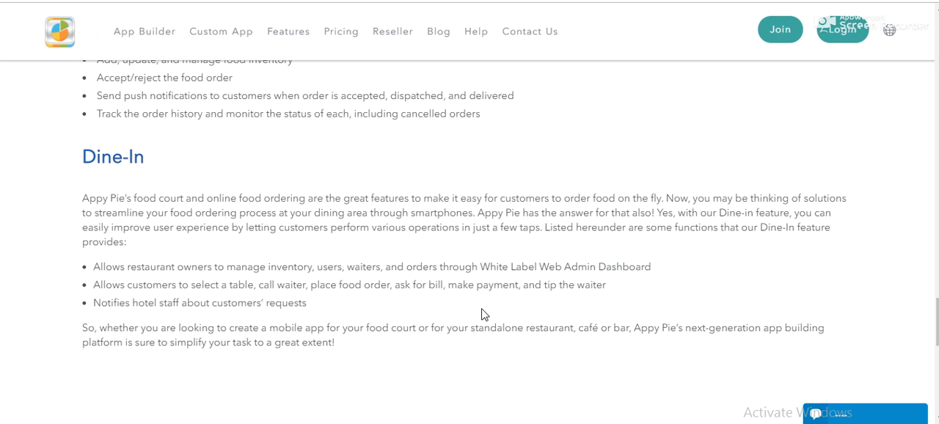
- Scroll down past Dine-In to the Trustpilot 'Excellent' 9.8 rating banner
scroll(down, 3)
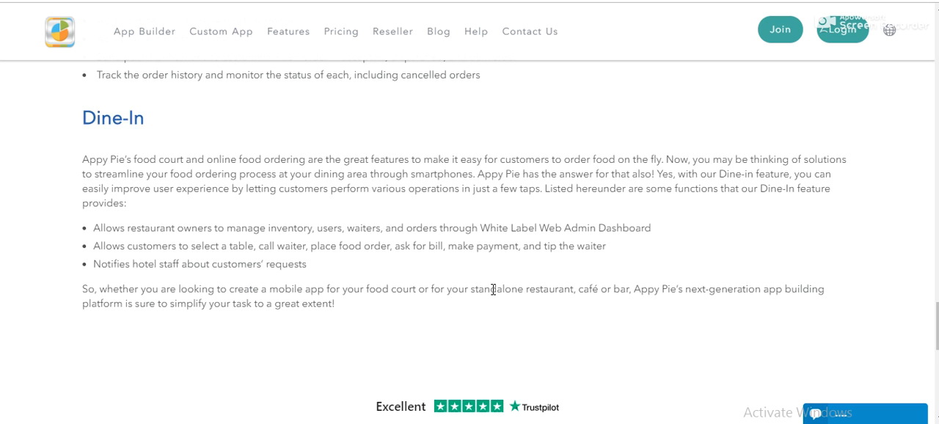
scroll(down, 3)
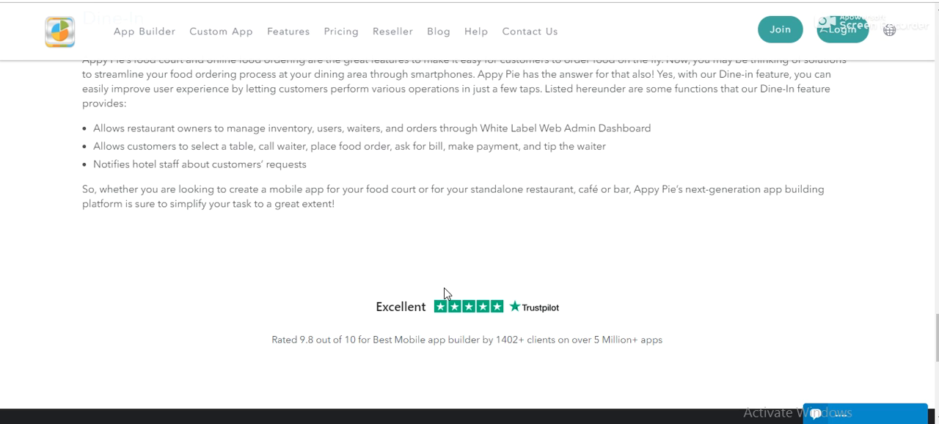
mouse_move(336, 338)
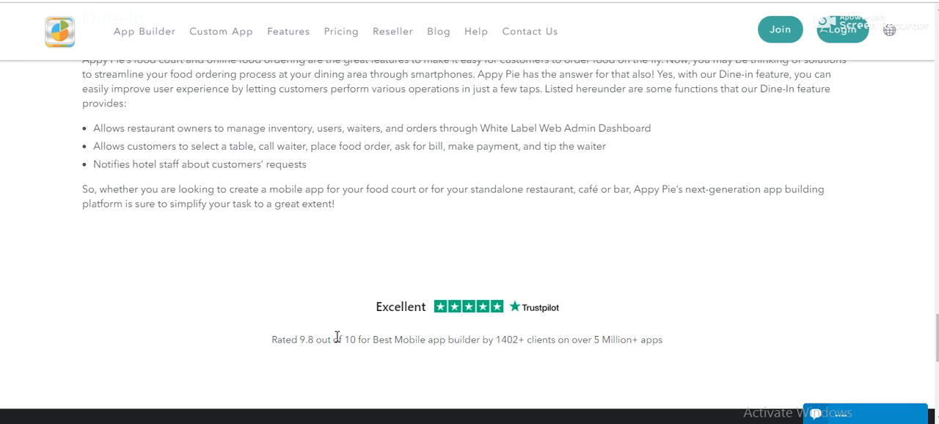
mouse_move(411, 345)
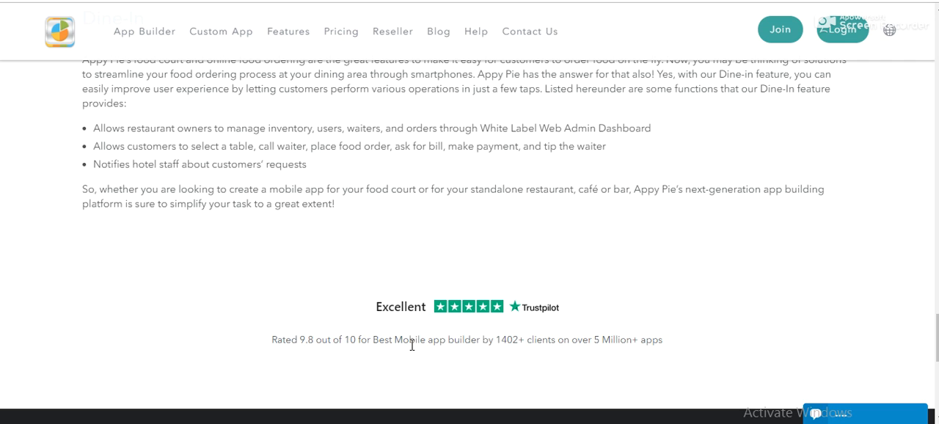
mouse_move(586, 345)
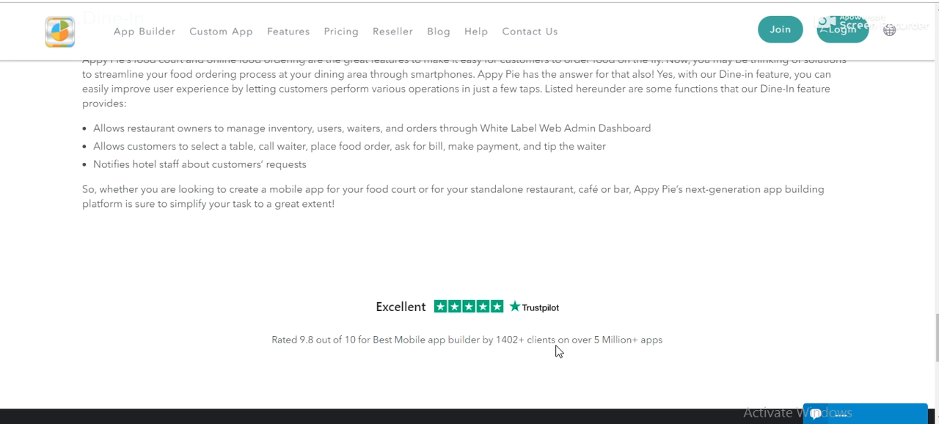
mouse_move(625, 340)
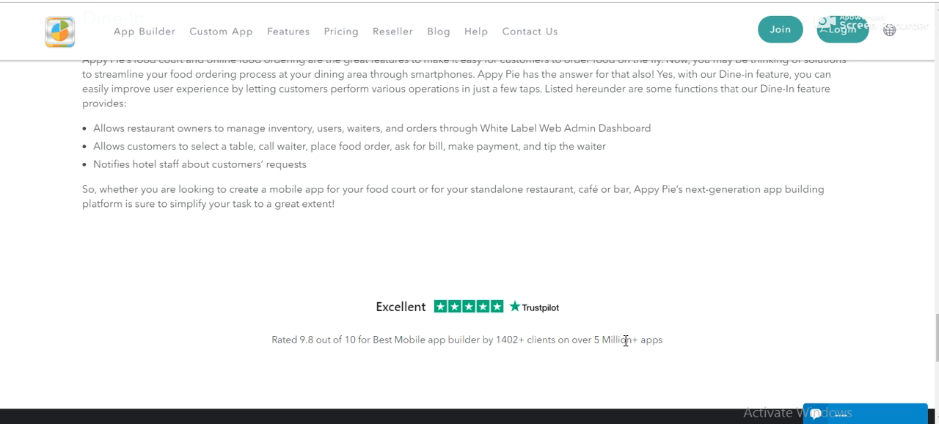
mouse_move(660, 339)
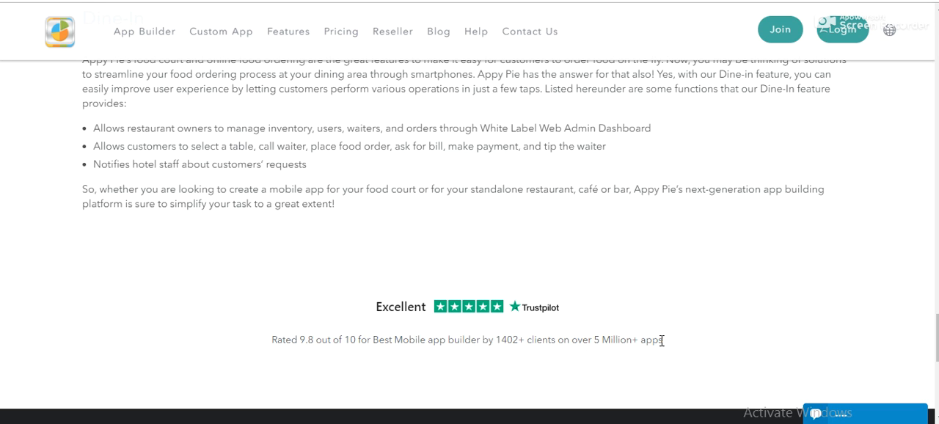
- Scroll back up the page toward the 3 Easy Steps heading and page top
scroll(up, 3)
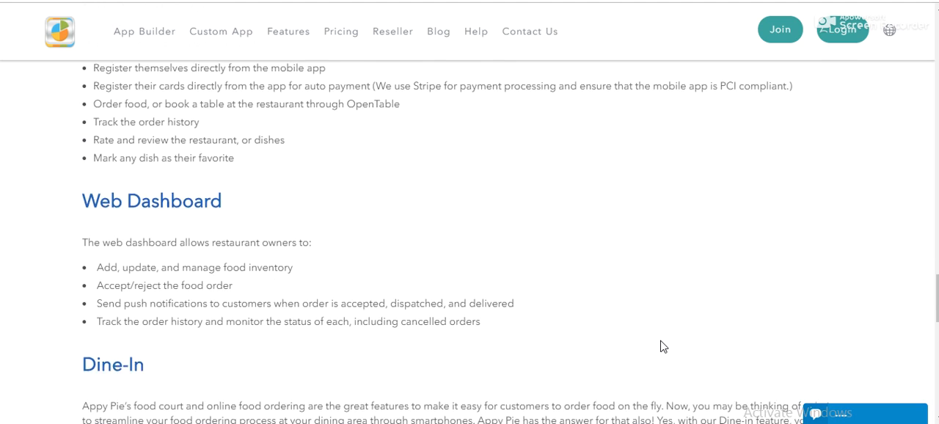
scroll(down, 3)
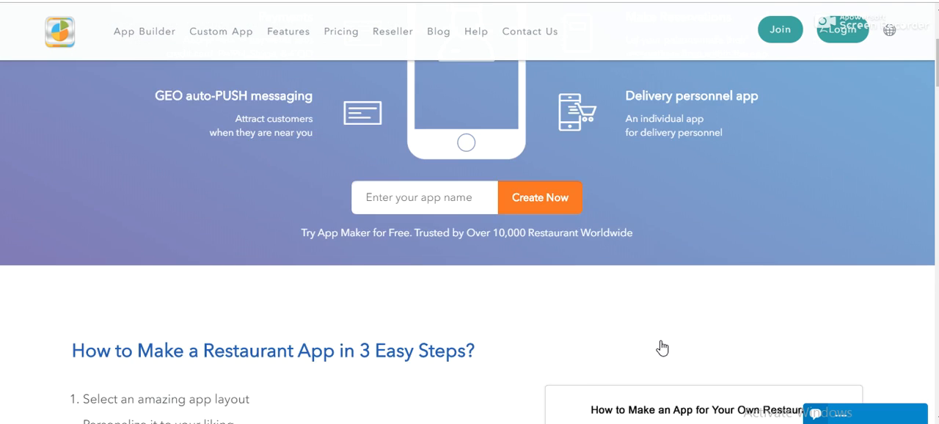
scroll(up, 3)
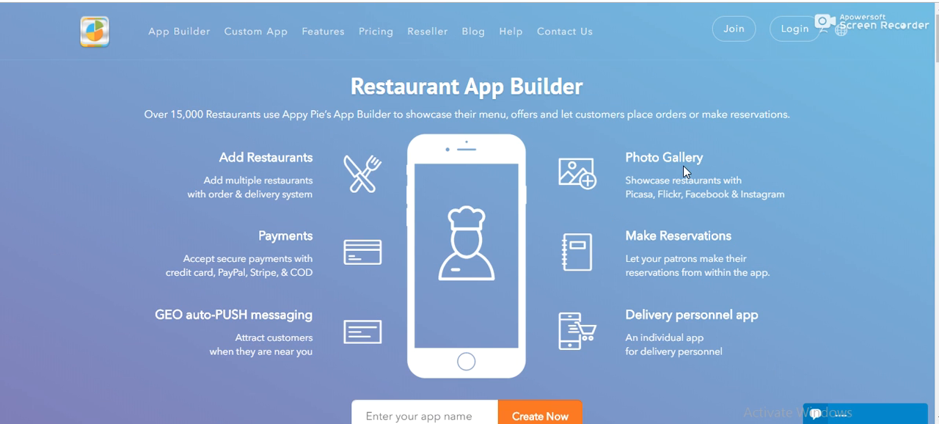
mouse_move(393, 89)
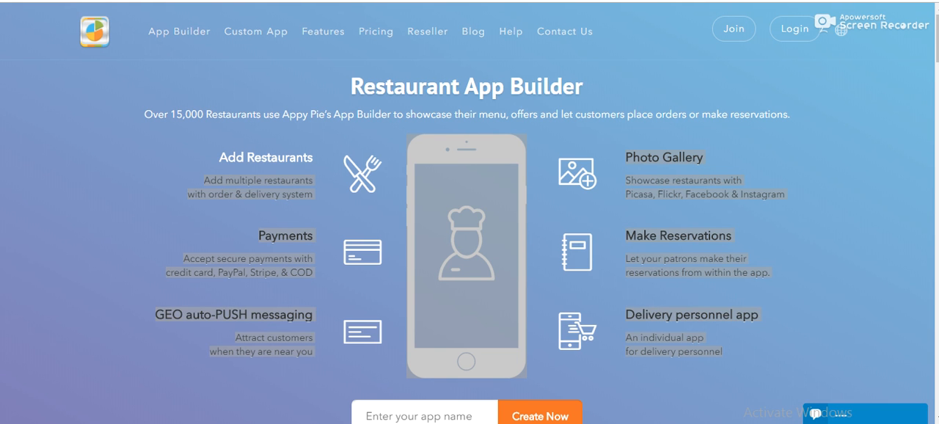
mouse_move(67, 223)
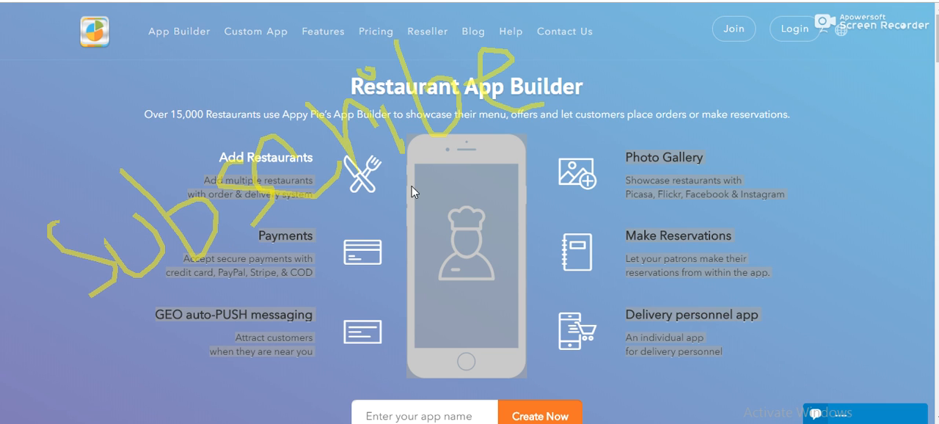
- Draw a handwritten 'subscribe' note across the Restaurant App Builder header at the page top
drag(100, 322, 781, 140)
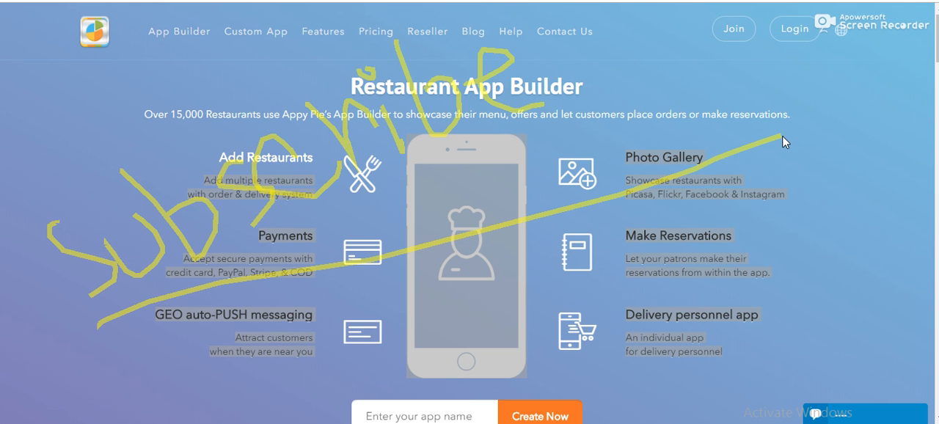